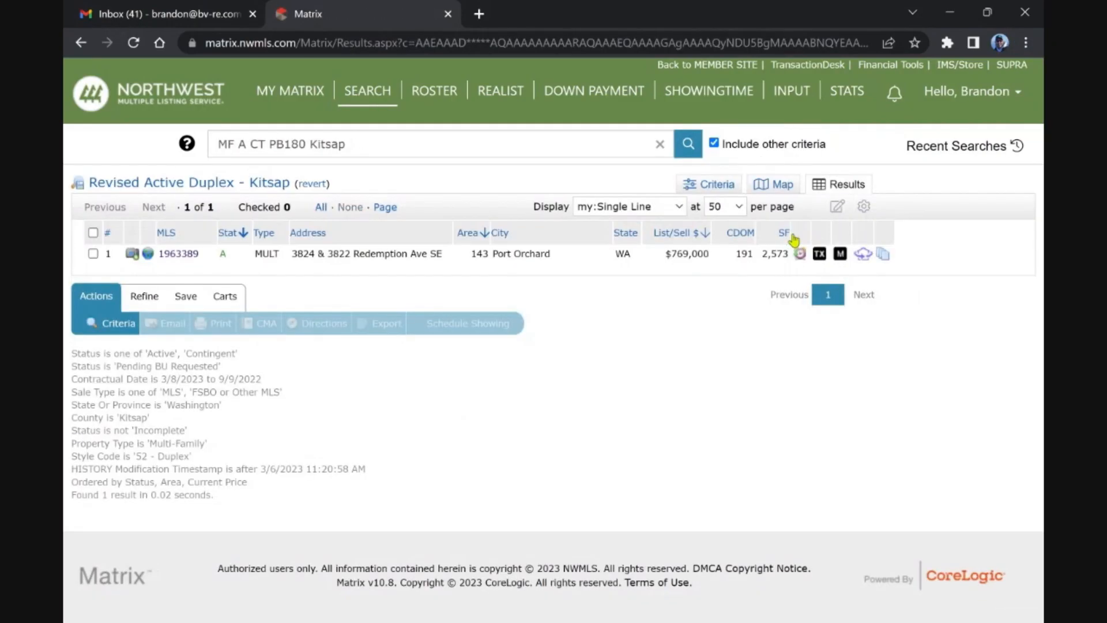
mouse_move(743, 256)
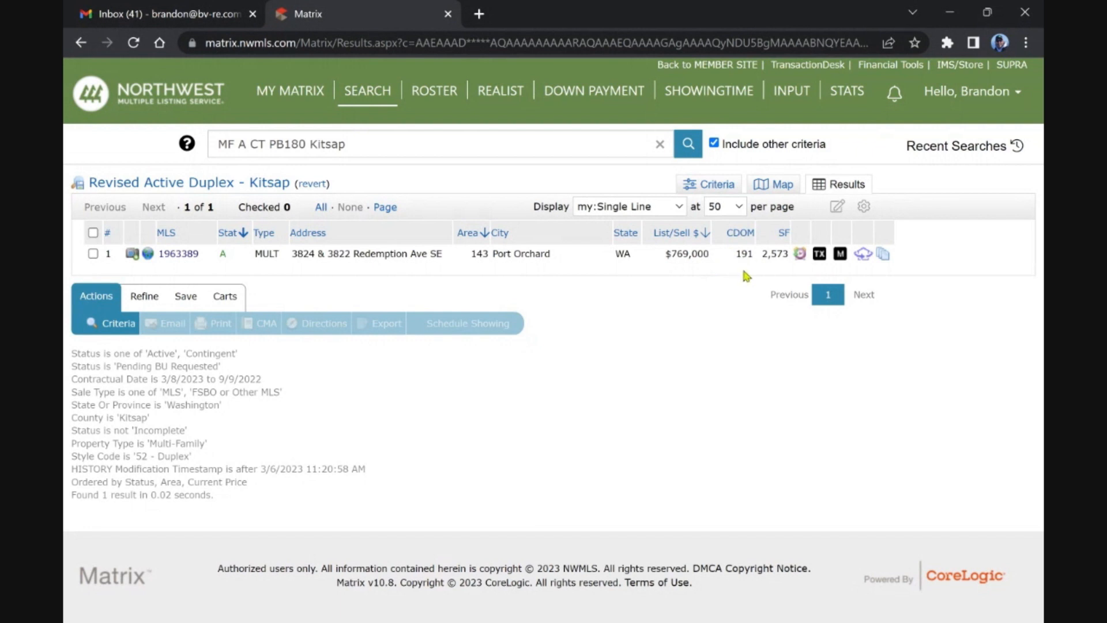
mouse_move(656, 303)
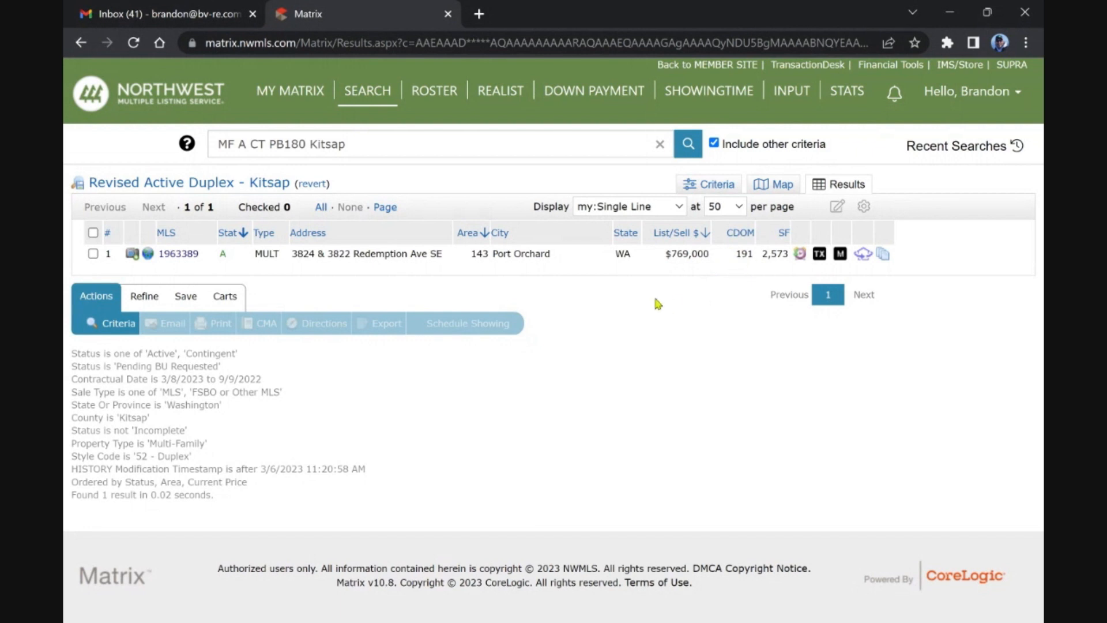
mouse_move(658, 223)
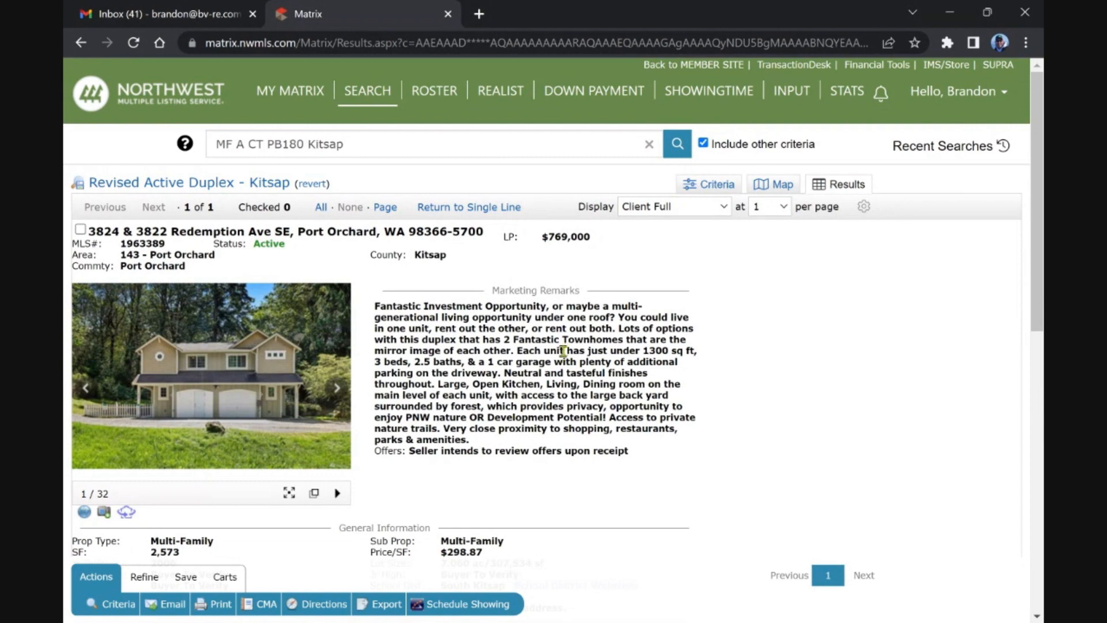
scroll(down, 3)
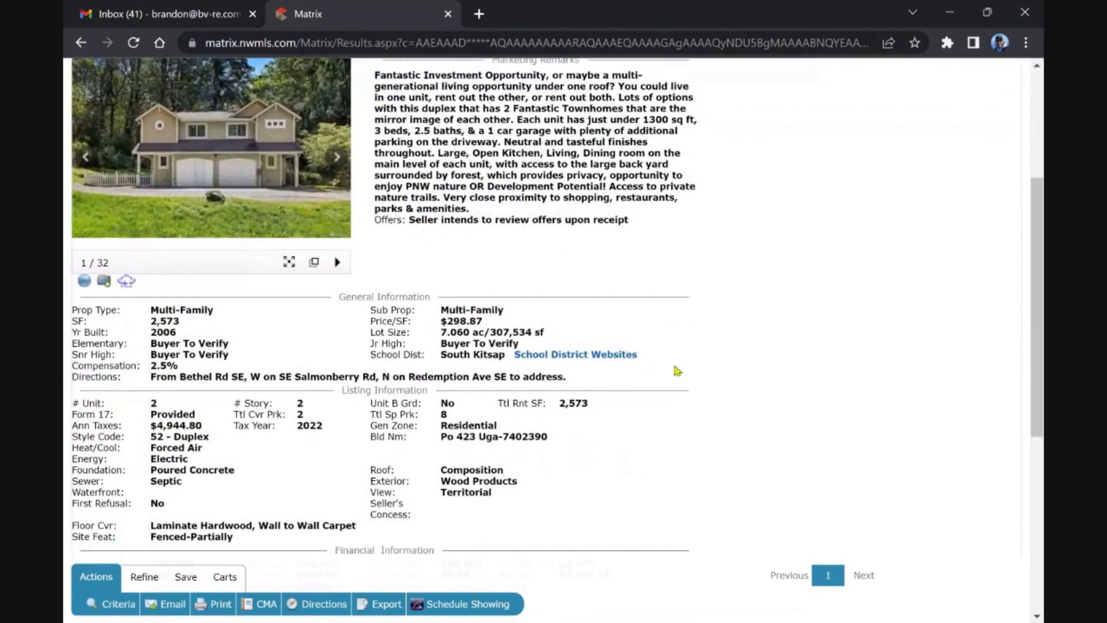
scroll(down, 3)
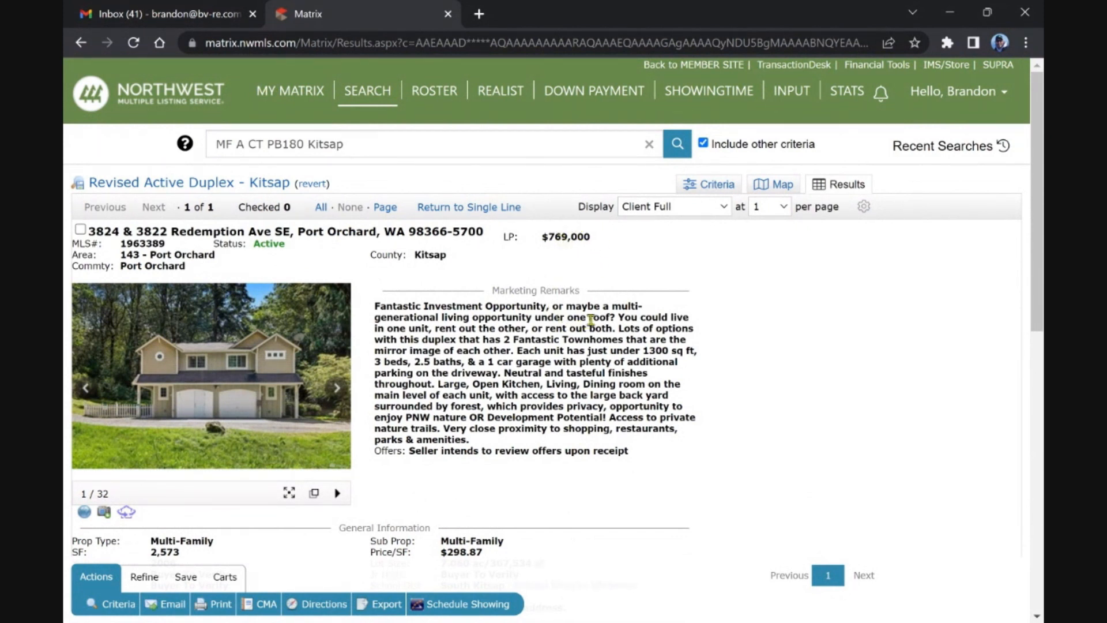
mouse_move(1028, 489)
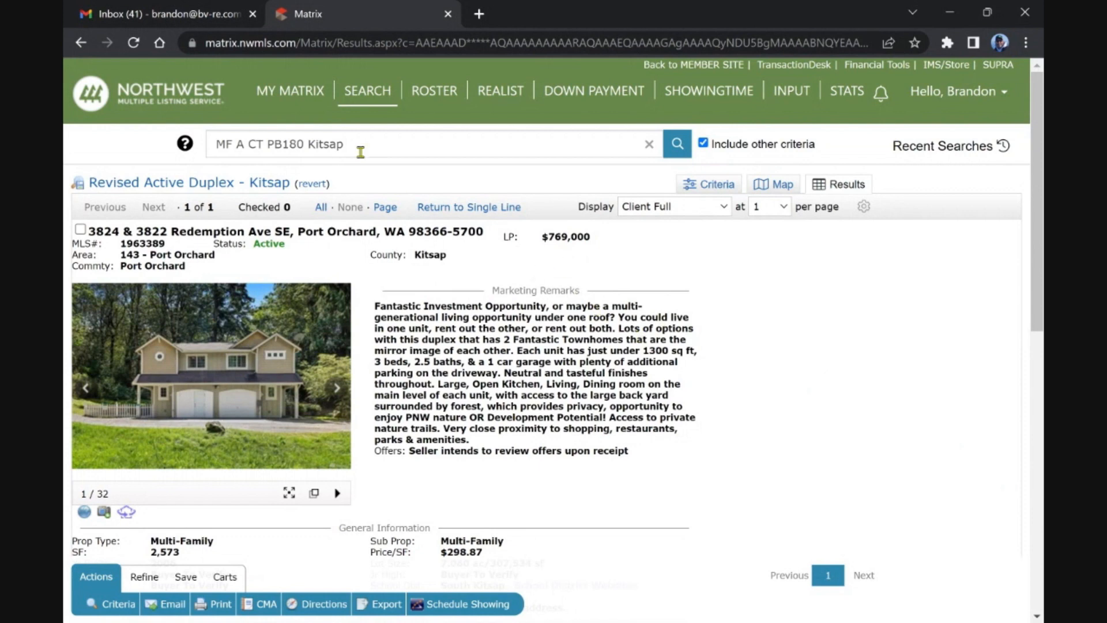
click(289, 90)
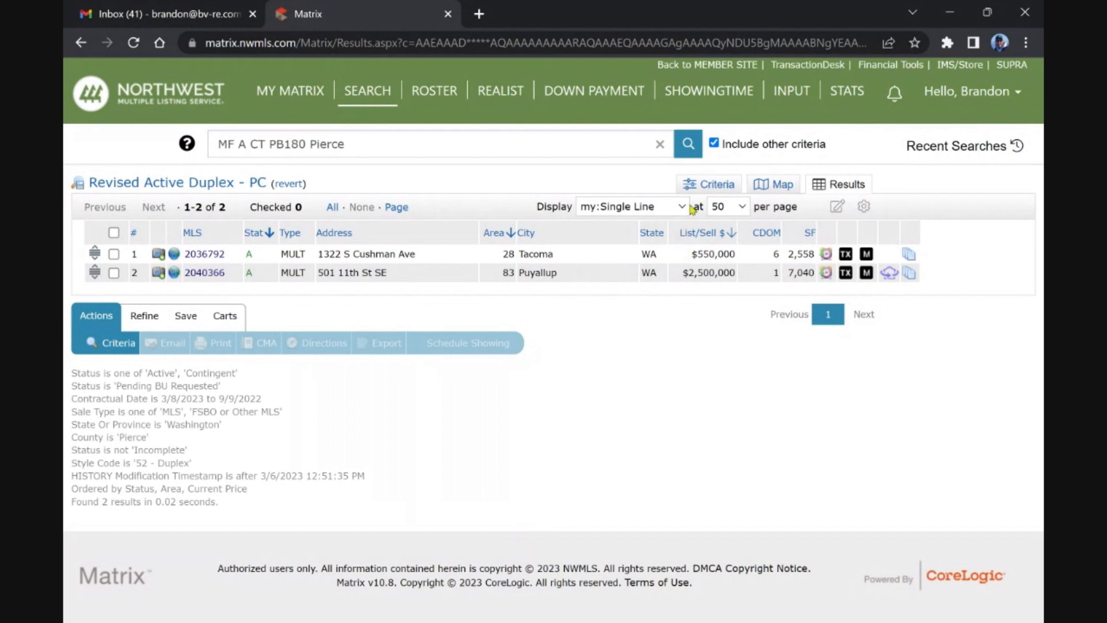
mouse_move(677, 221)
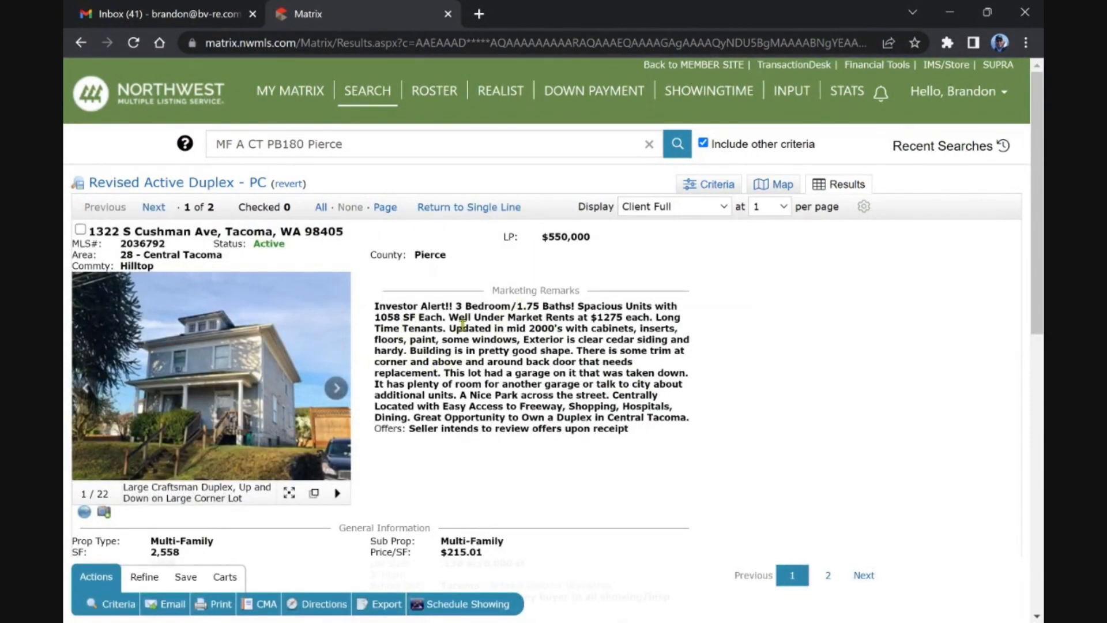
scroll(down, 3)
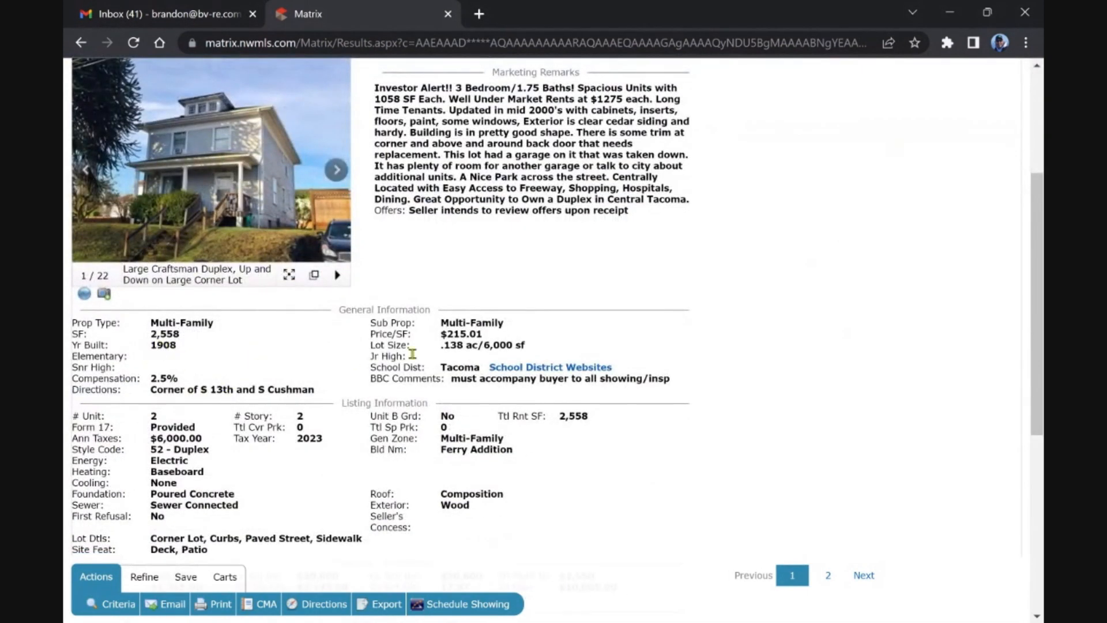
scroll(down, 3)
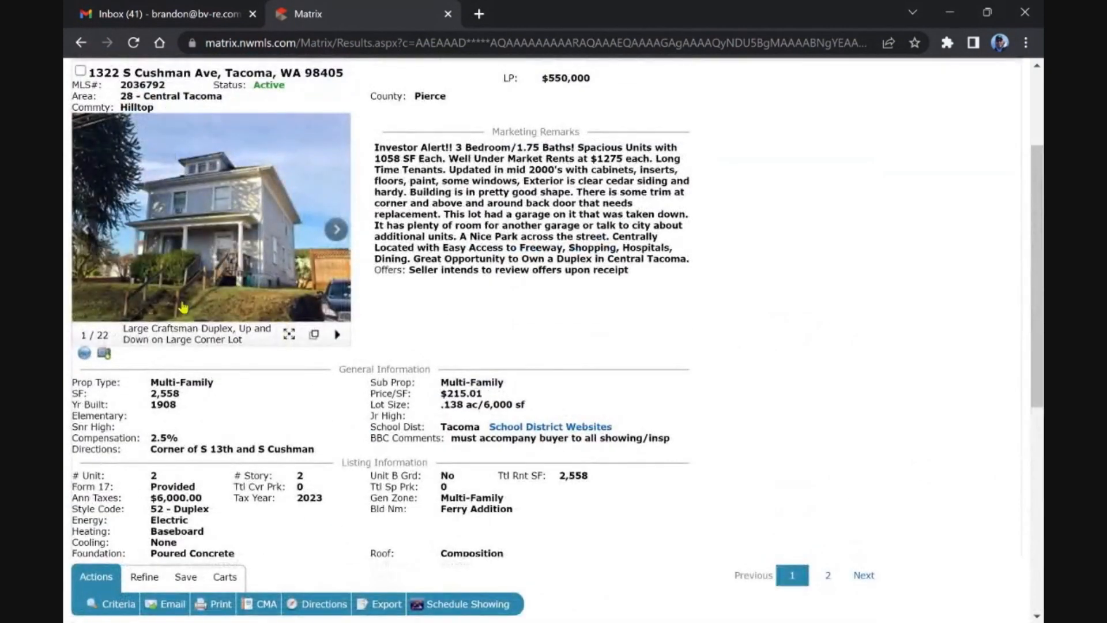
scroll(down, 3)
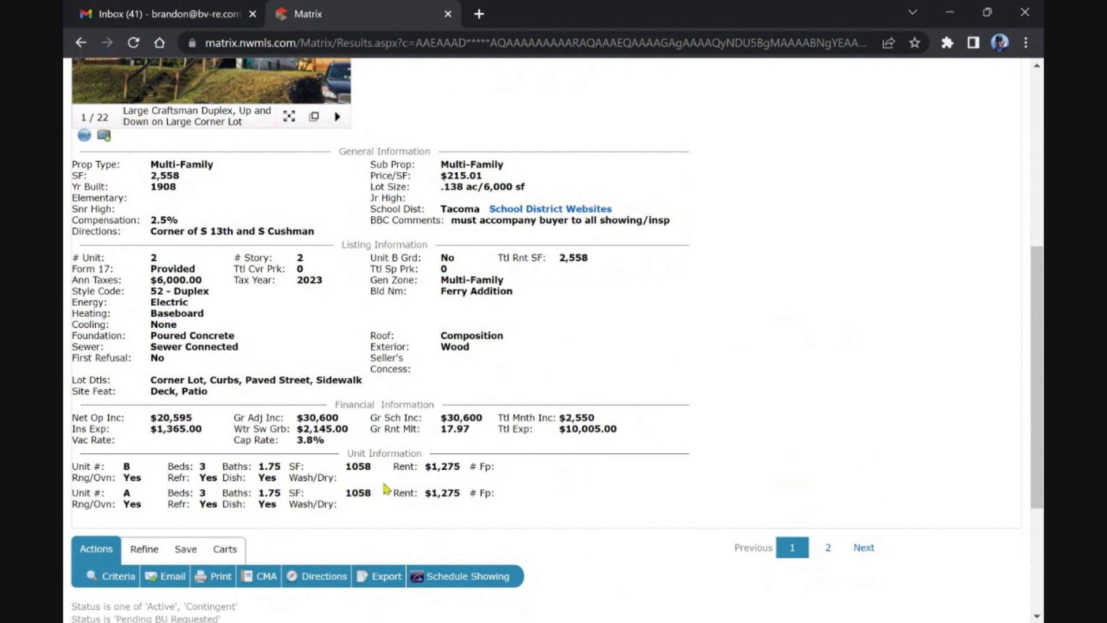
mouse_move(307, 443)
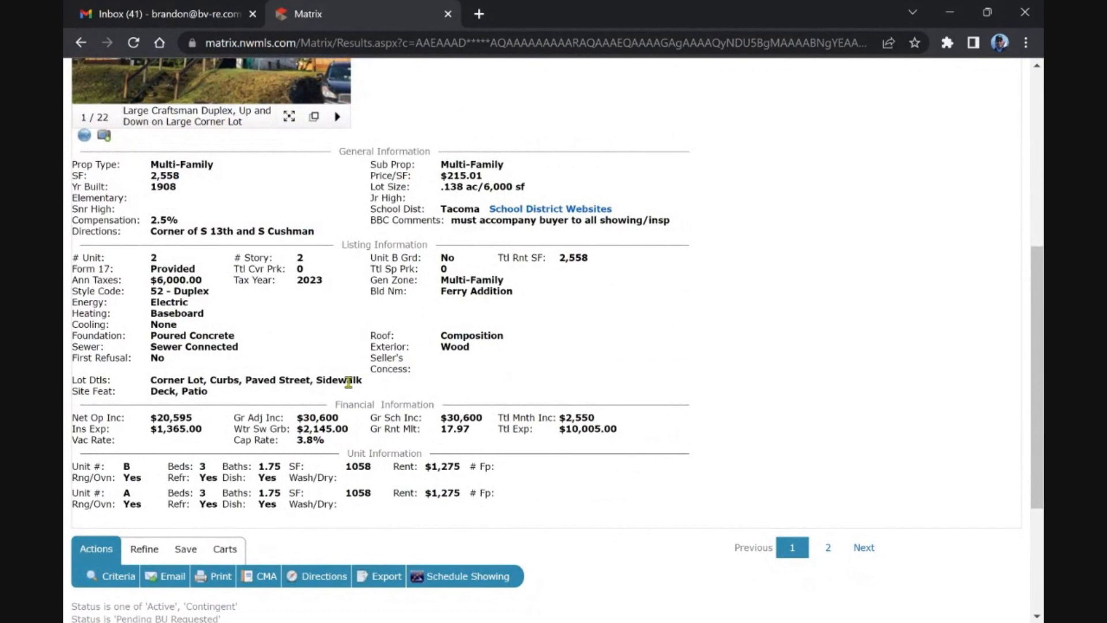
mouse_move(469, 405)
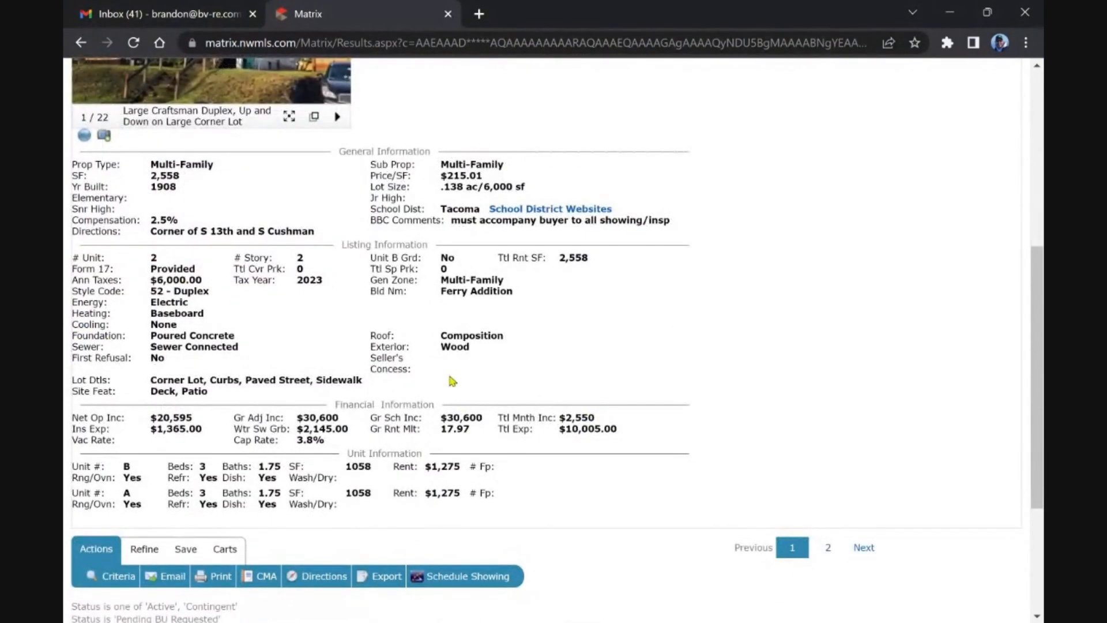
mouse_move(360, 451)
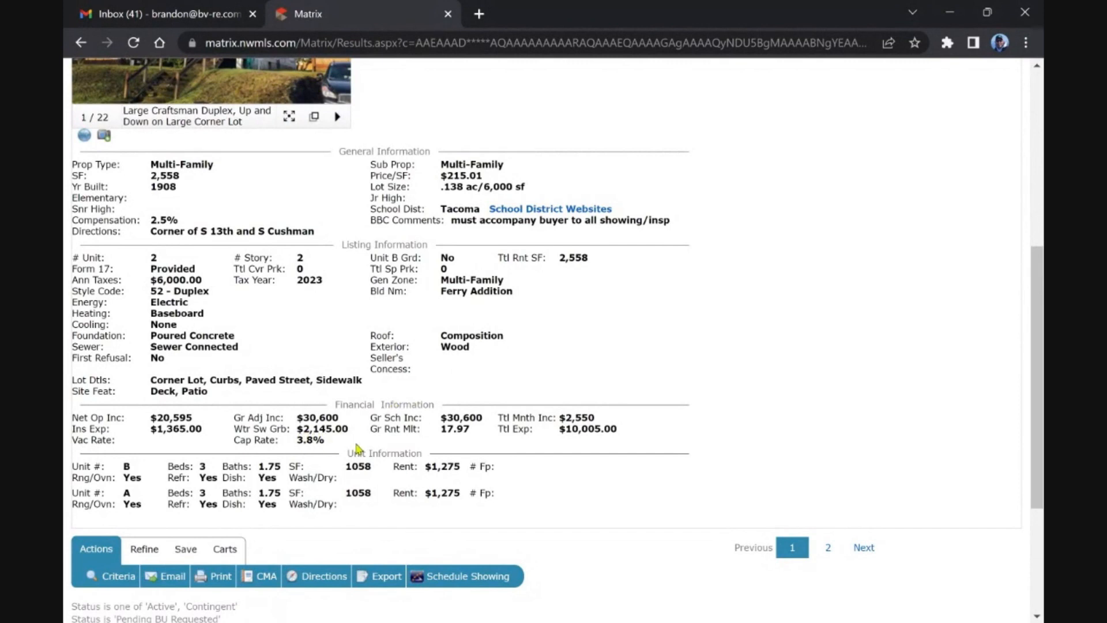
mouse_move(360, 412)
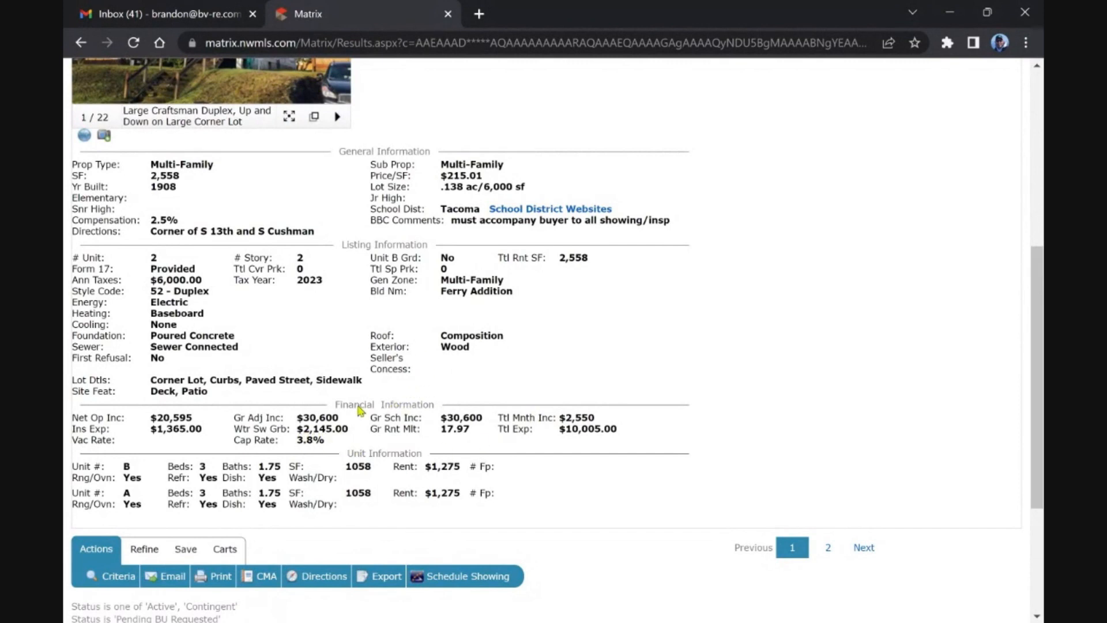
mouse_move(360, 439)
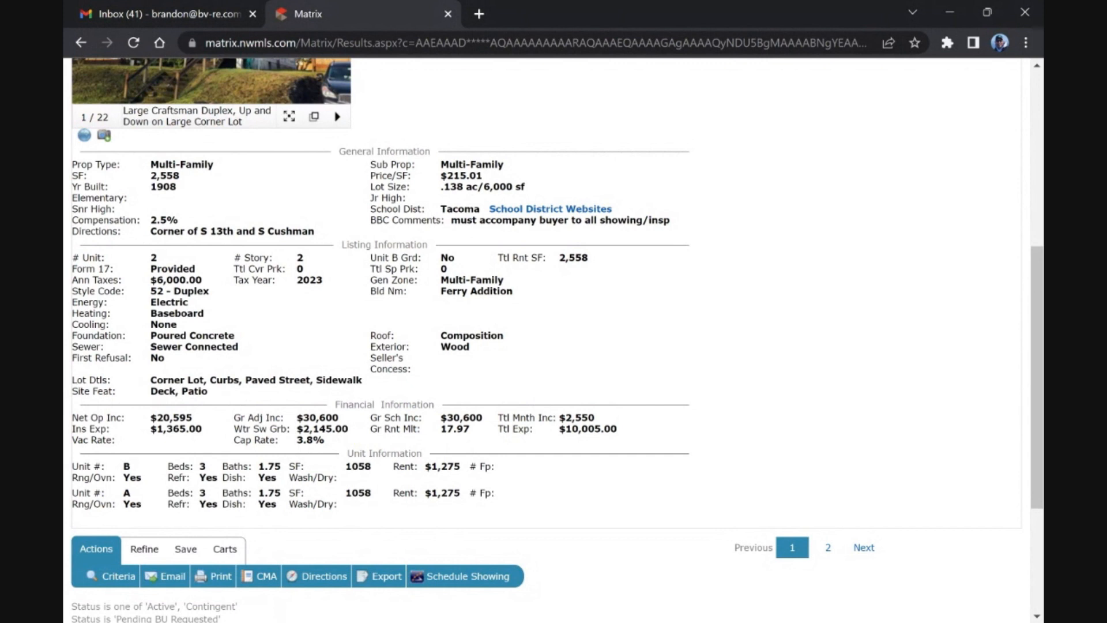
mouse_move(534, 345)
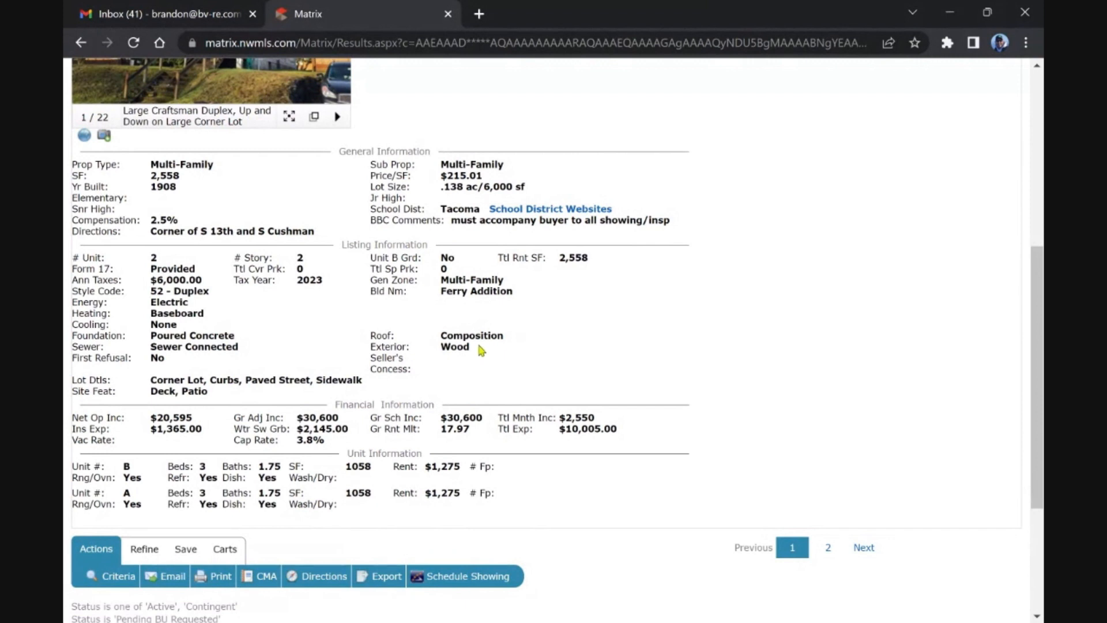
mouse_move(436, 446)
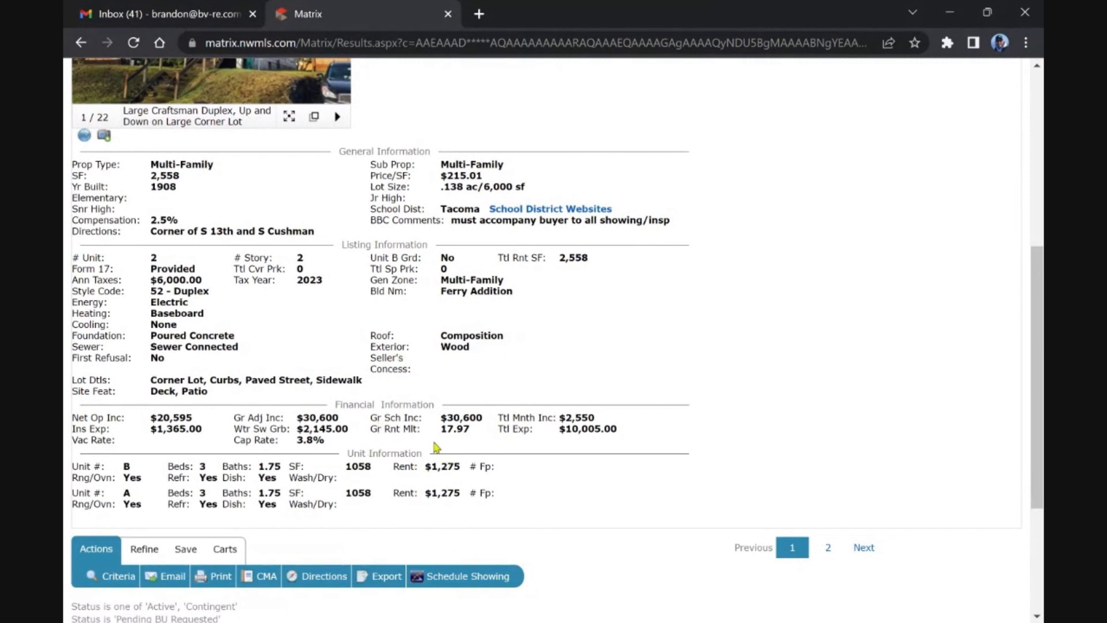
mouse_move(259, 464)
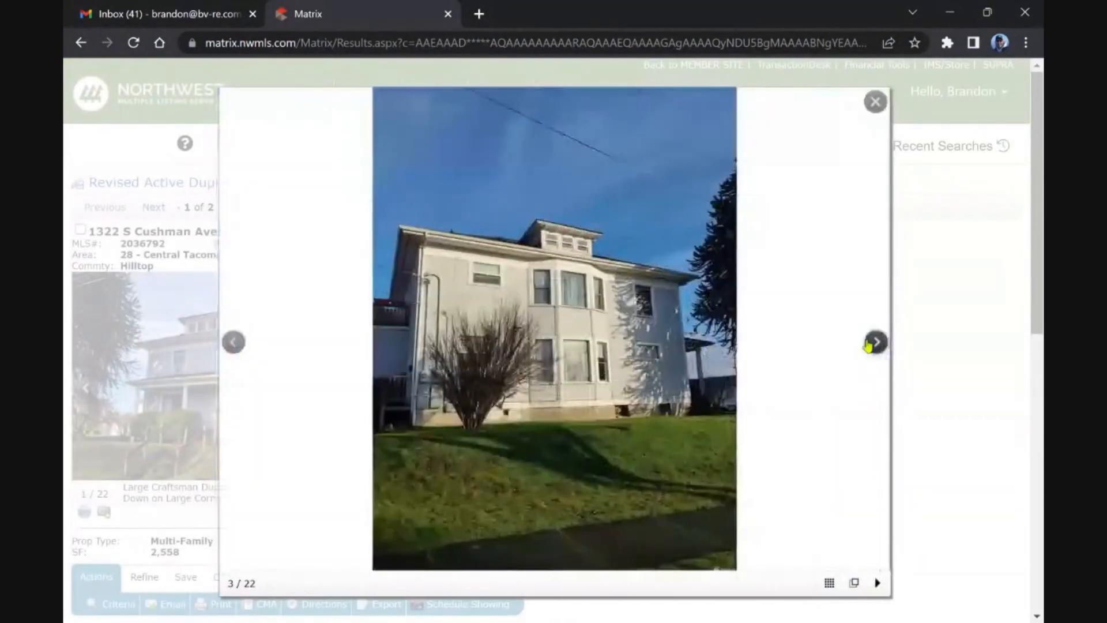
Page through the Cushman Ave duplex's interior photos and close the gallery
click(876, 342)
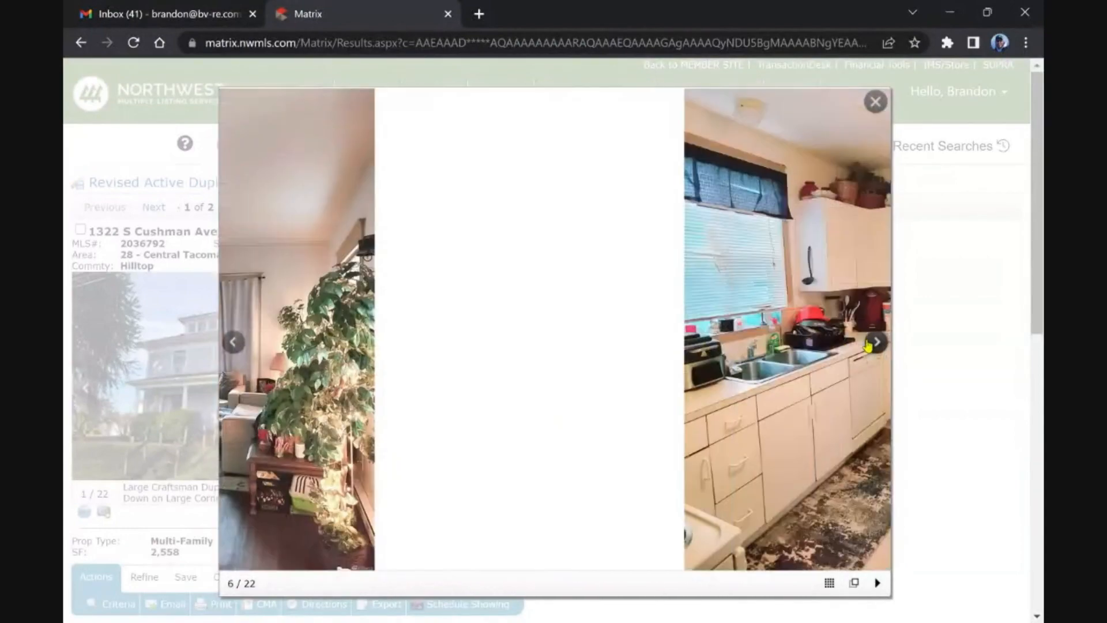
click(875, 341)
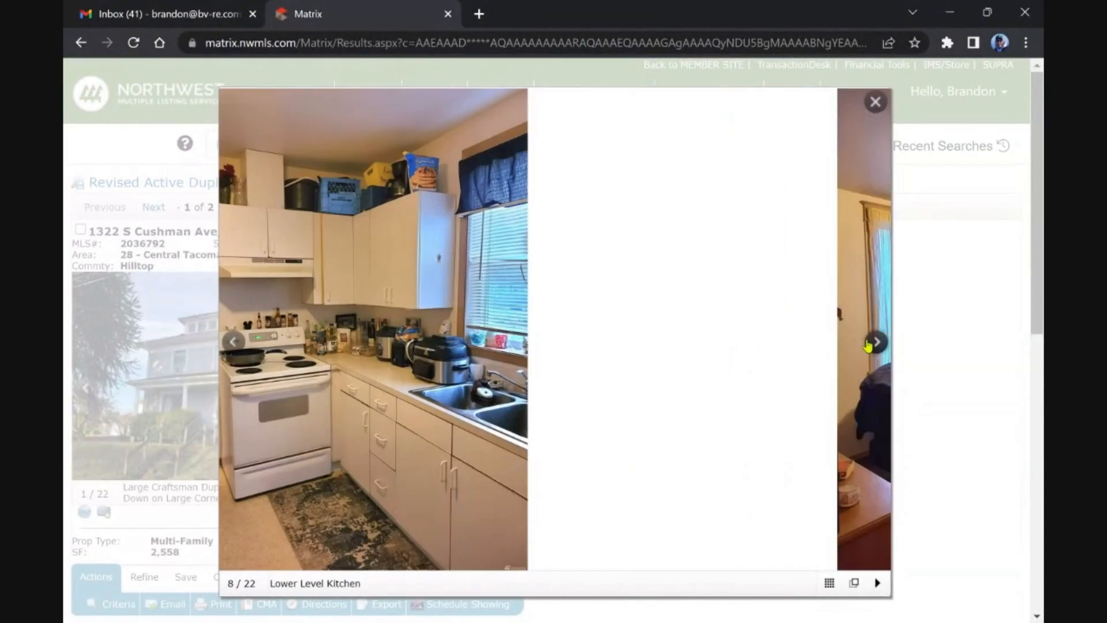
click(875, 341)
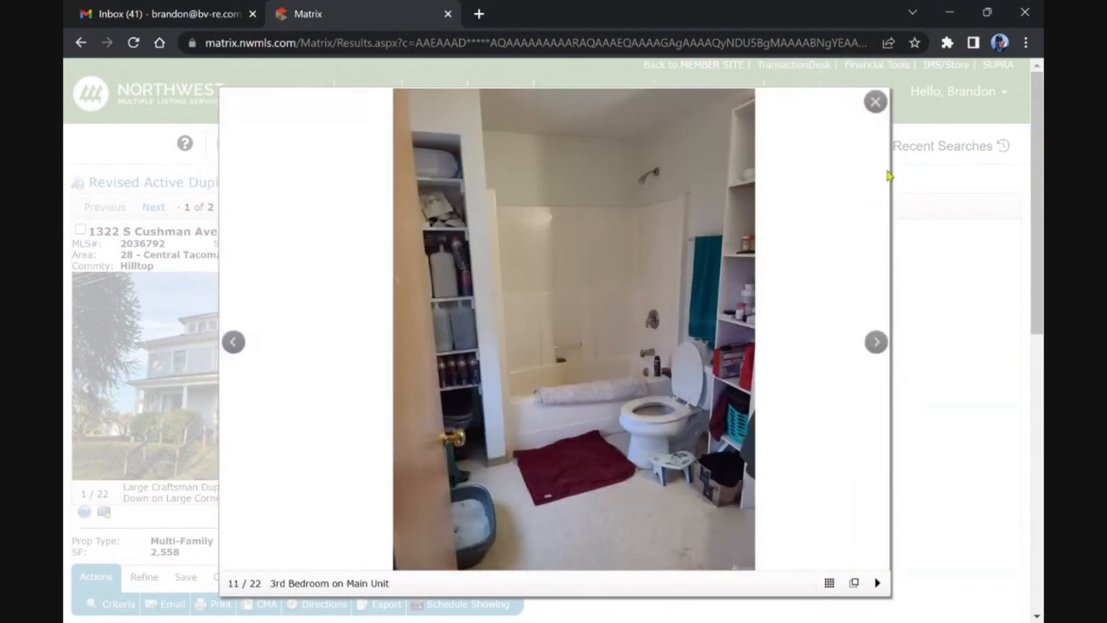
click(875, 101)
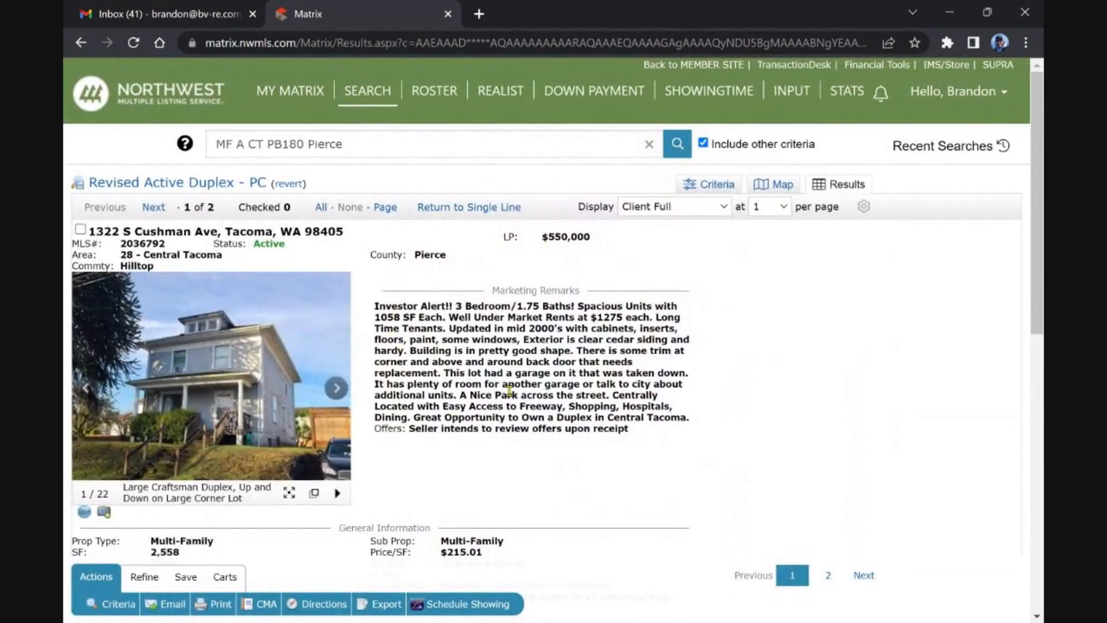
click(289, 90)
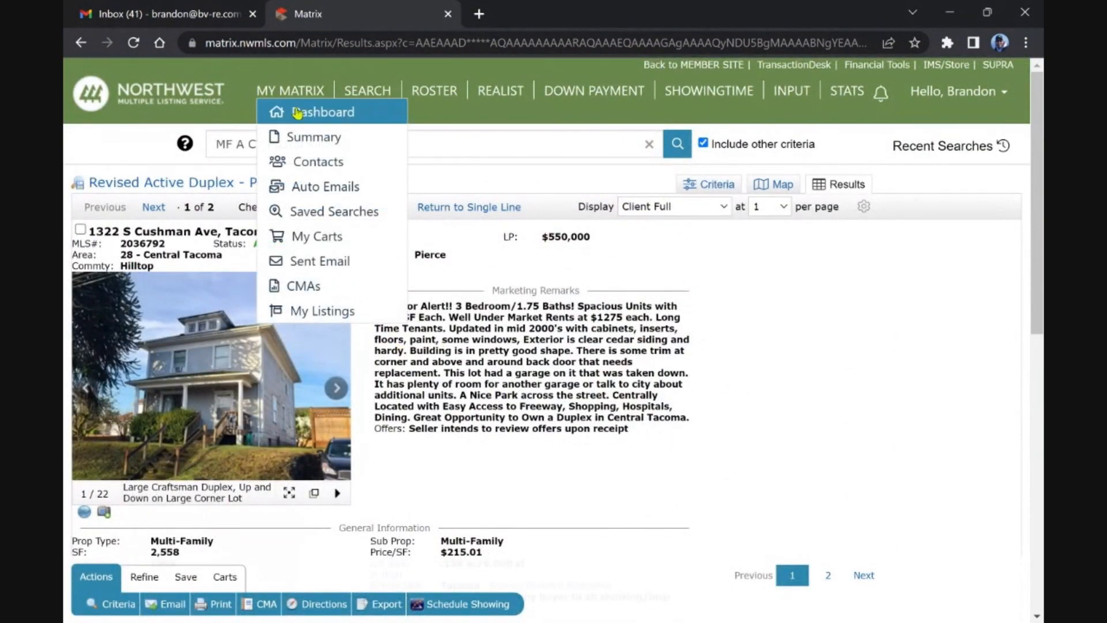
click(321, 112)
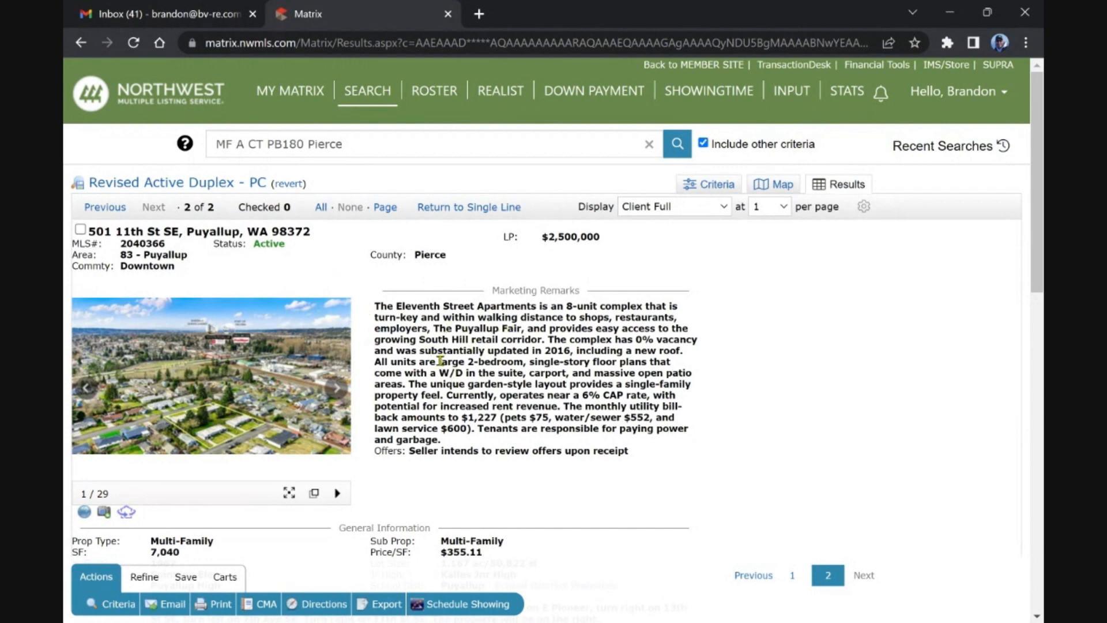
scroll(down, 3)
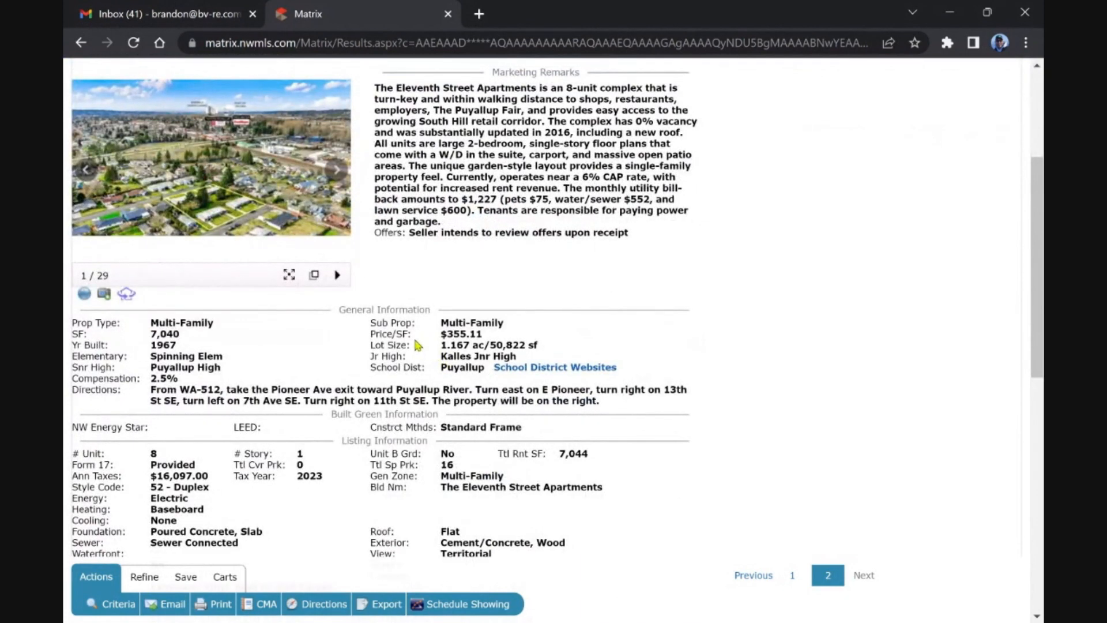
scroll(down, 3)
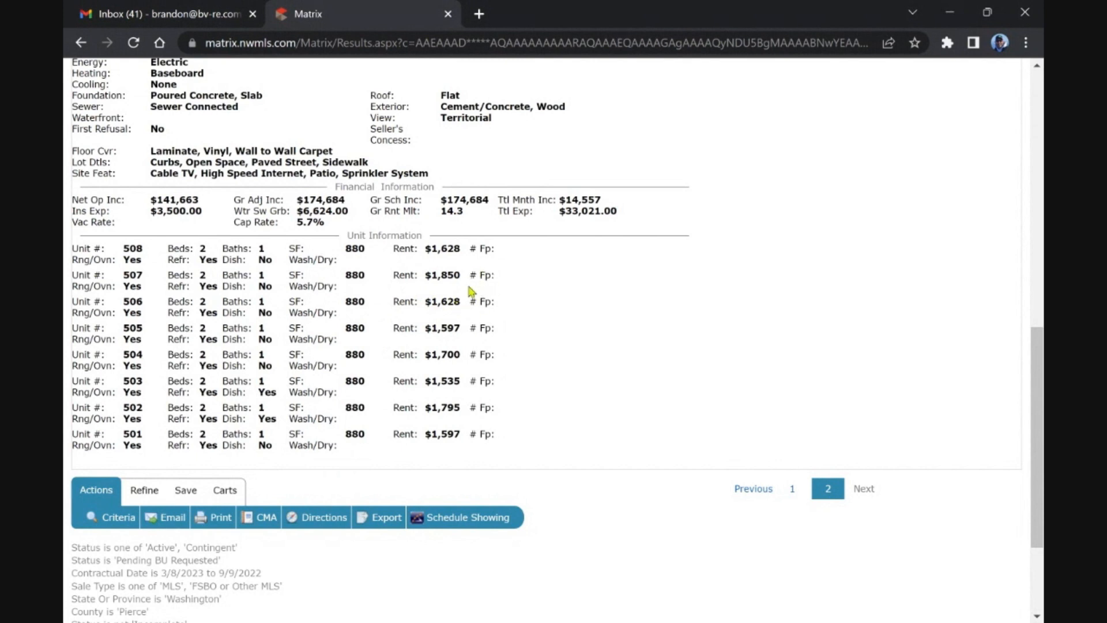
mouse_move(461, 389)
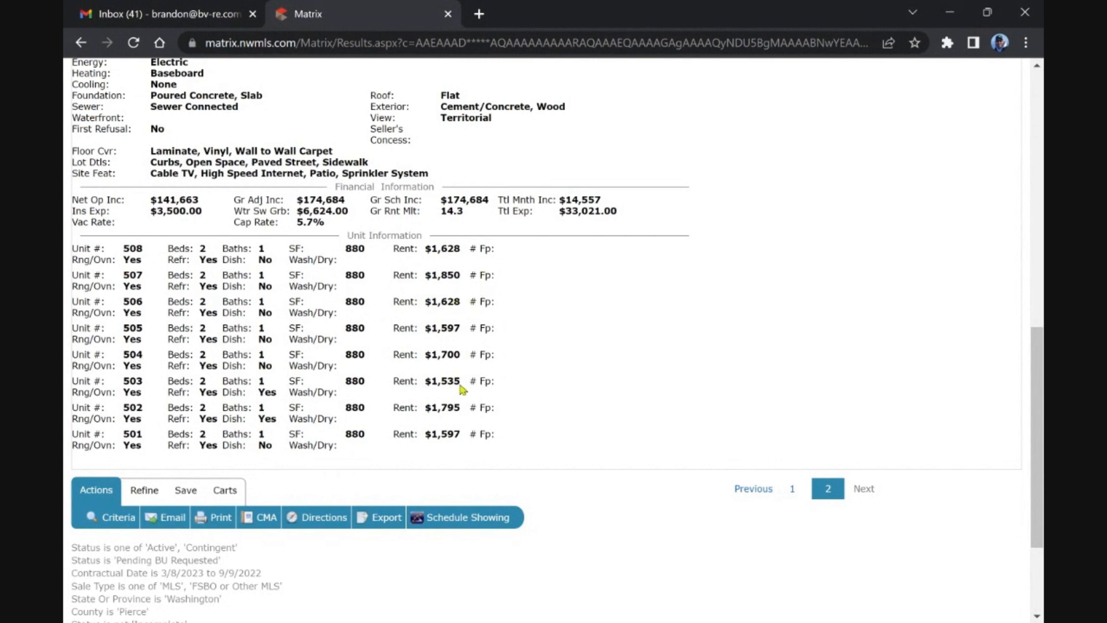
mouse_move(458, 274)
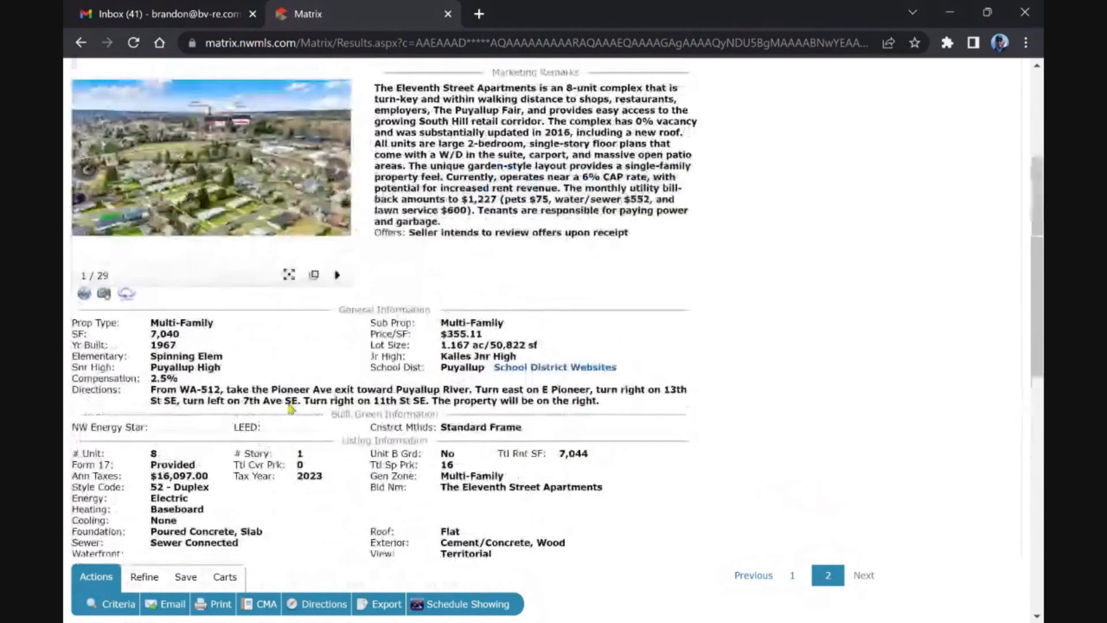
click(289, 275)
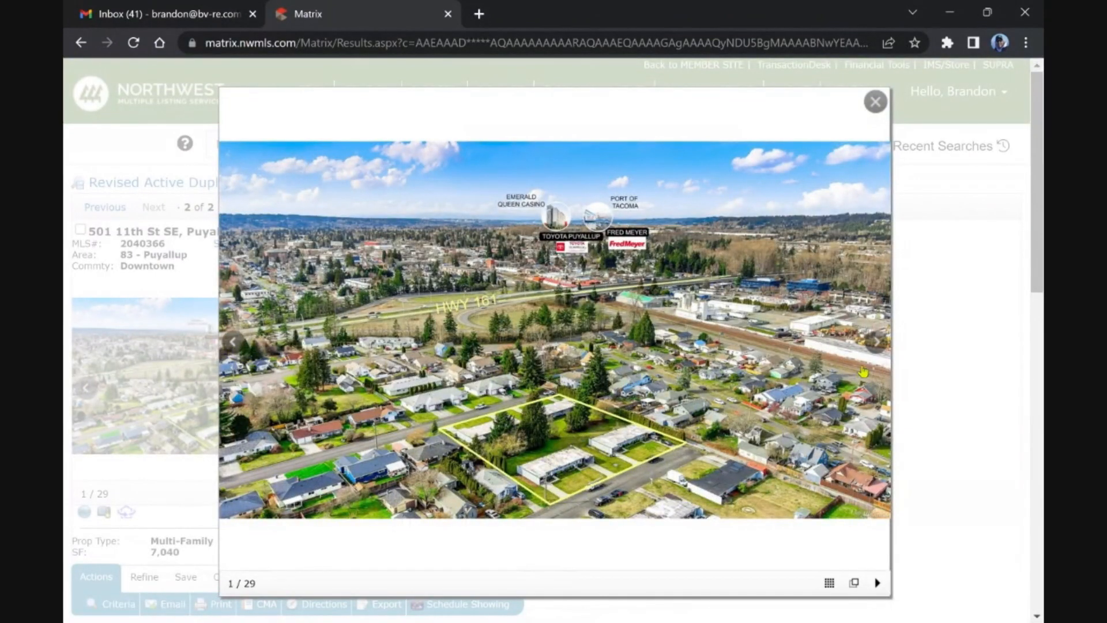
click(875, 341)
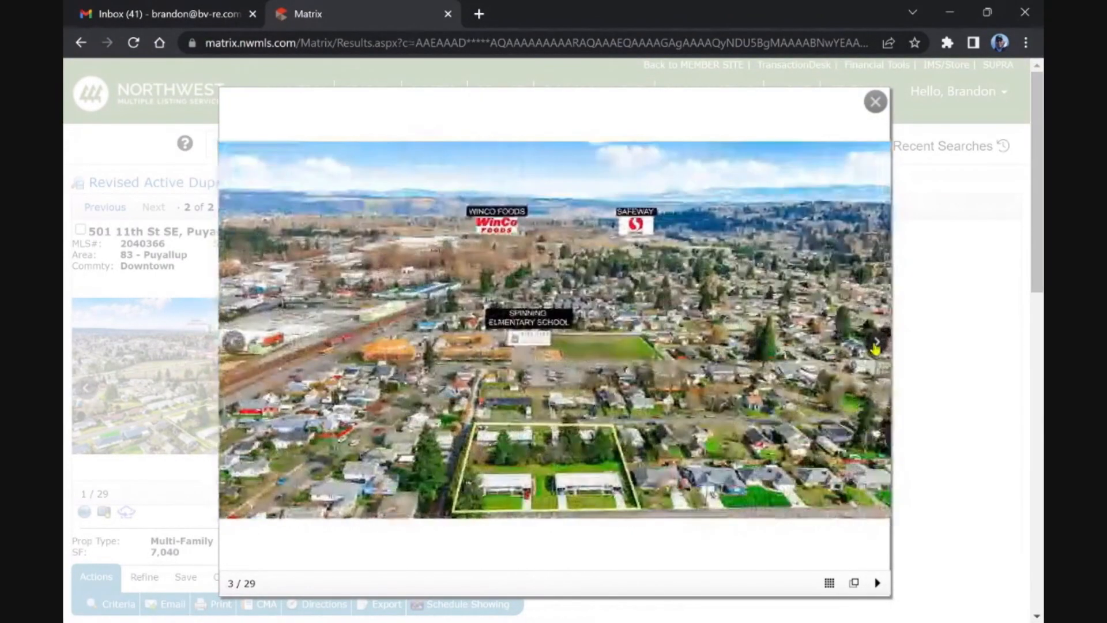
click(877, 341)
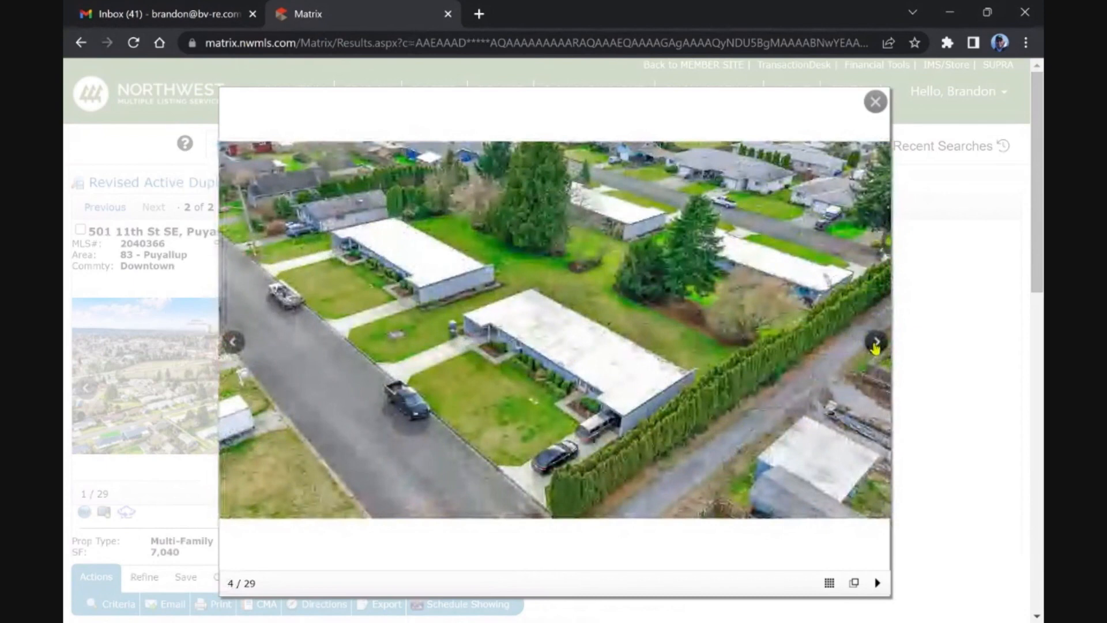
click(875, 341)
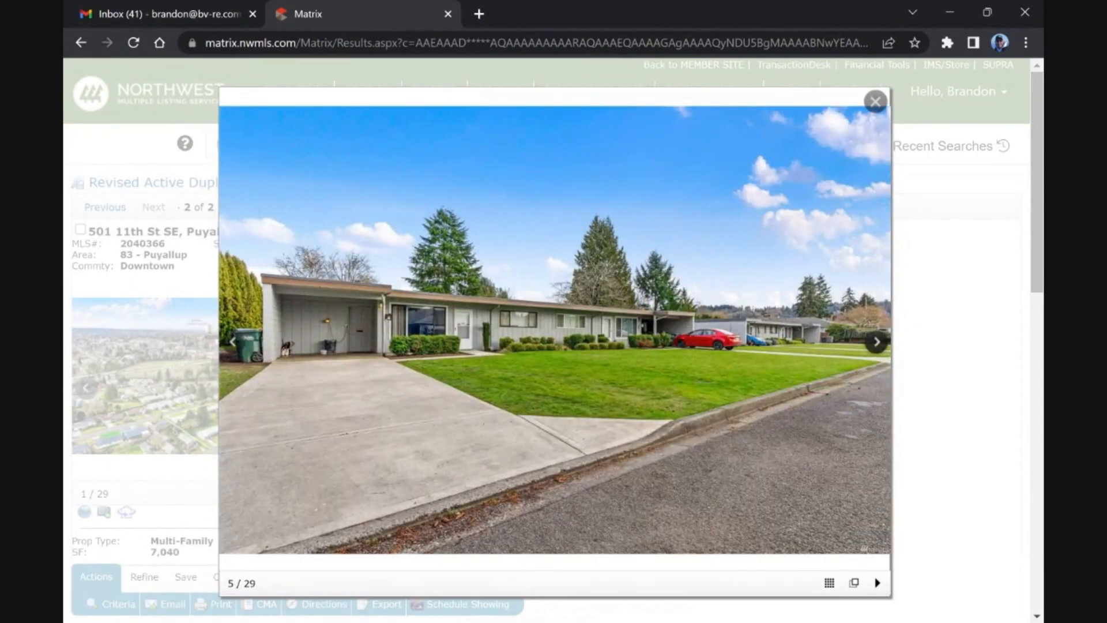
click(875, 341)
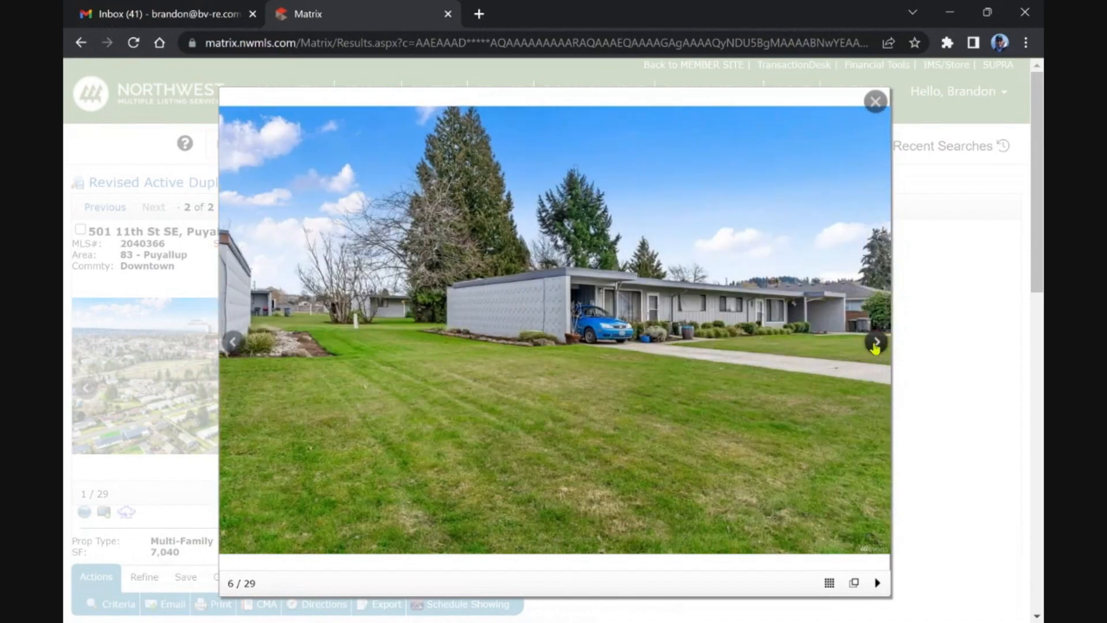
click(875, 341)
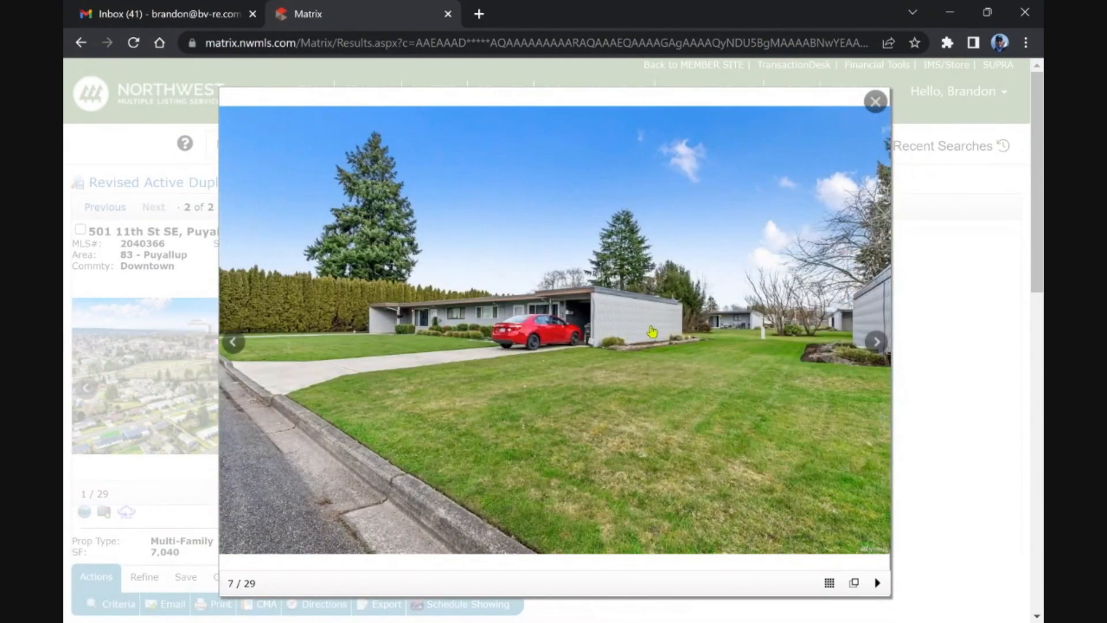
click(876, 342)
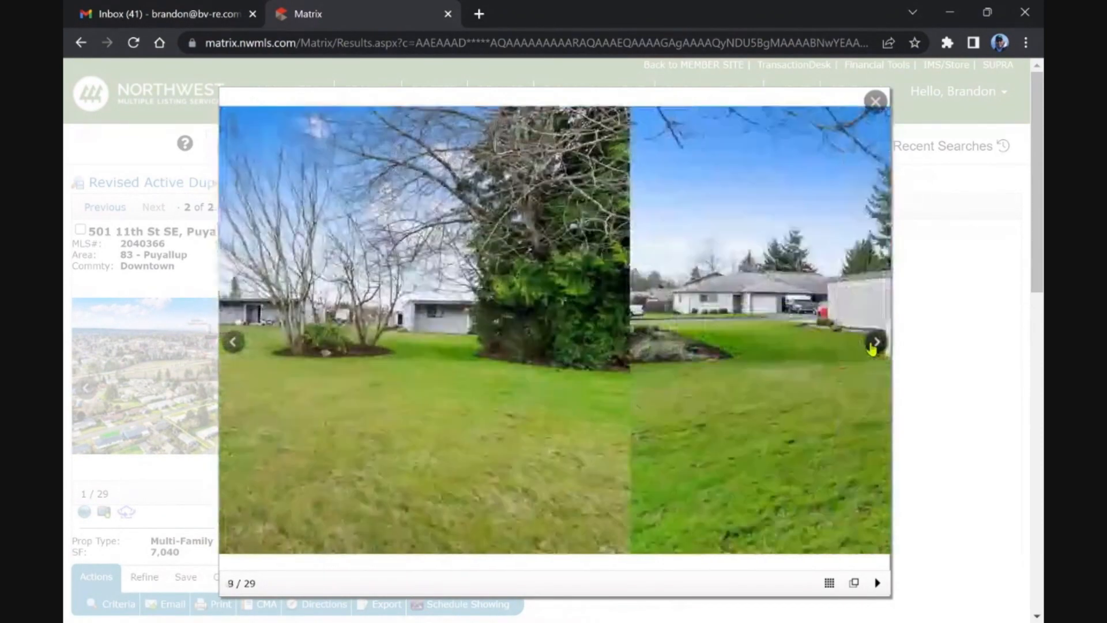
click(876, 342)
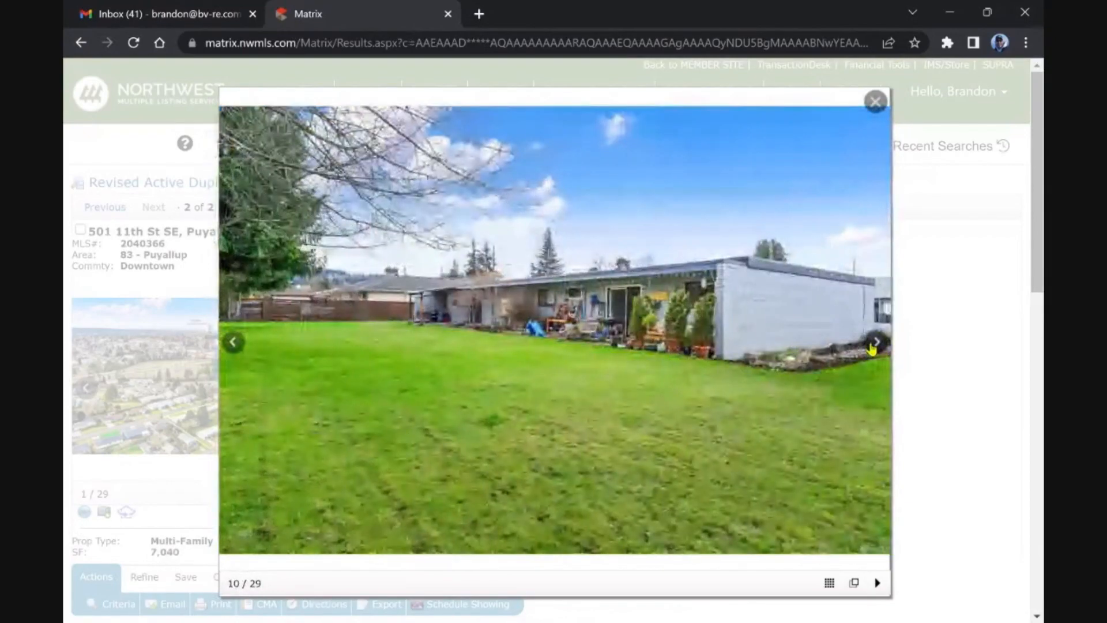
click(875, 341)
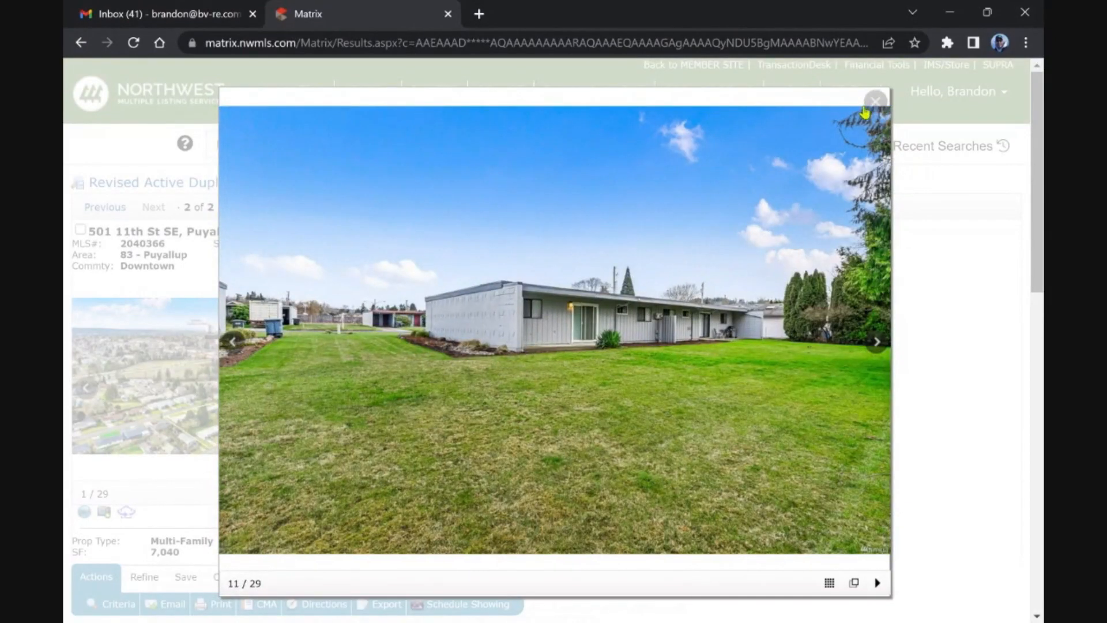
click(875, 101)
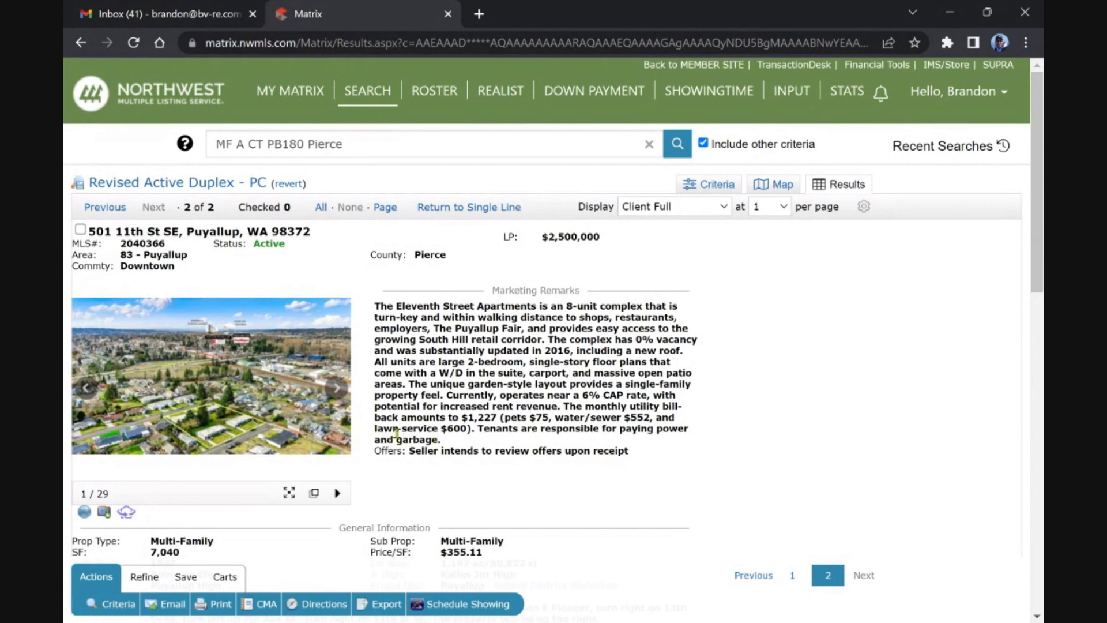
Add the Puyallup listing to the Multi-Family Cart via the Carts tab, bringing it to 50
scroll(down, 3)
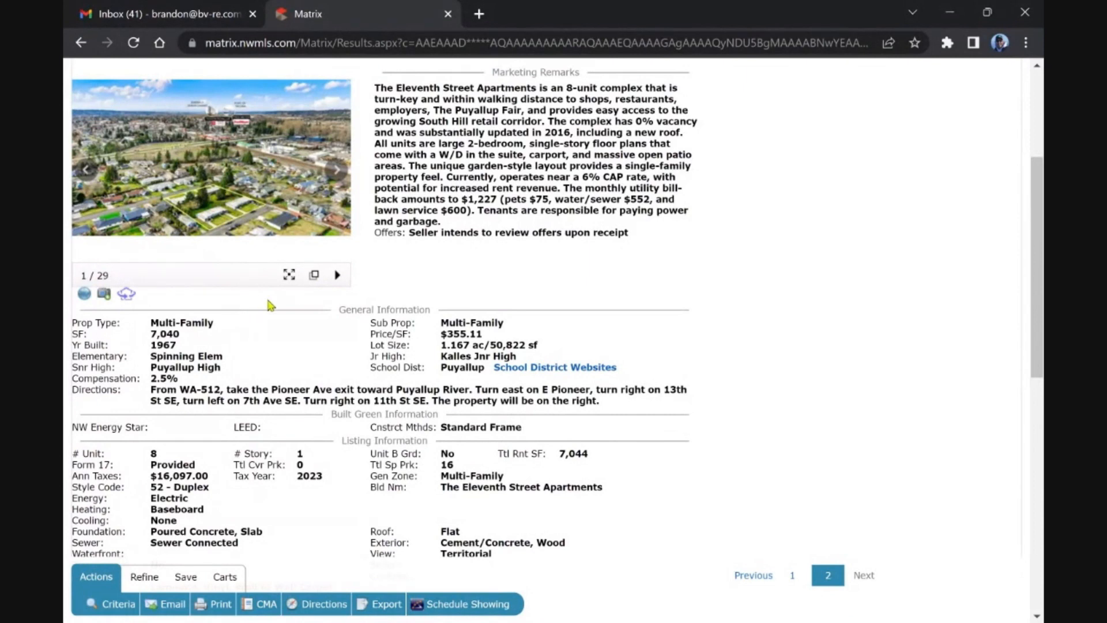
click(224, 577)
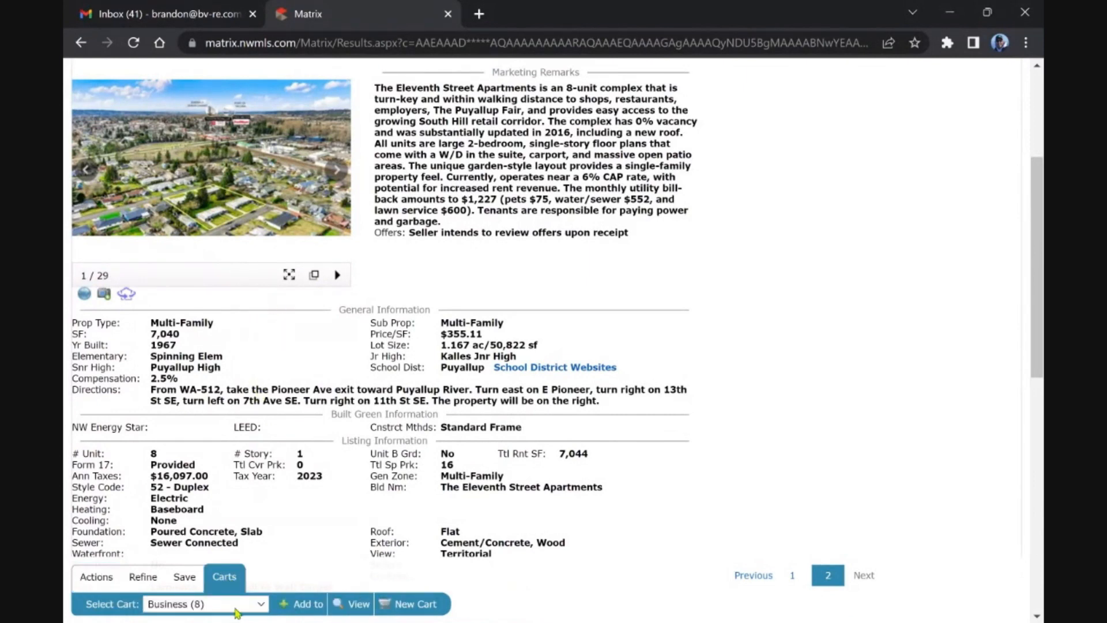
click(205, 603)
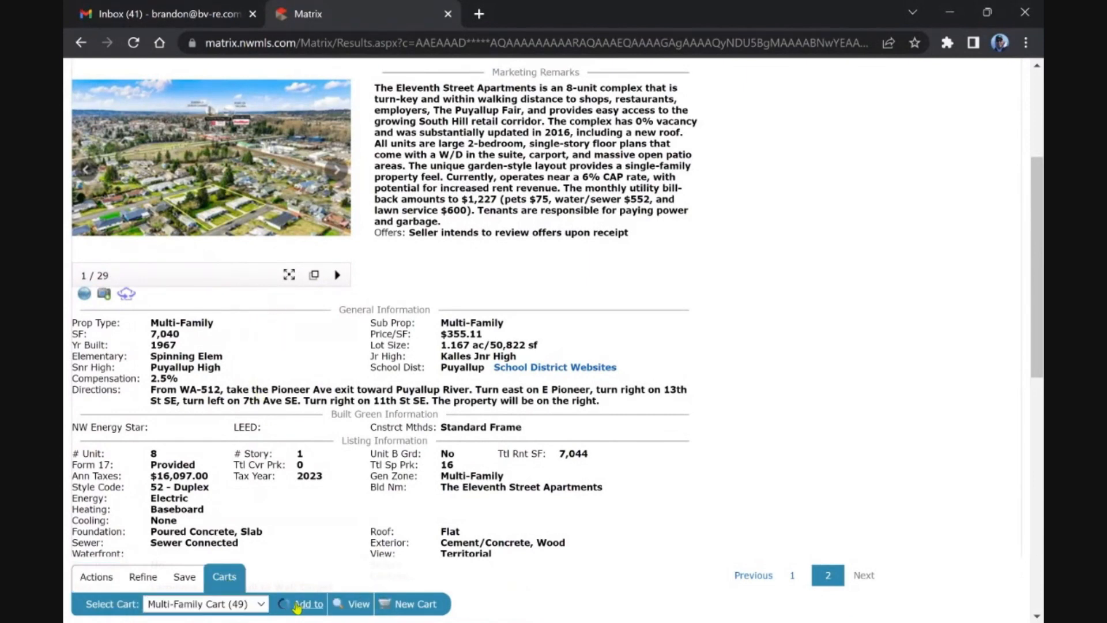
click(307, 603)
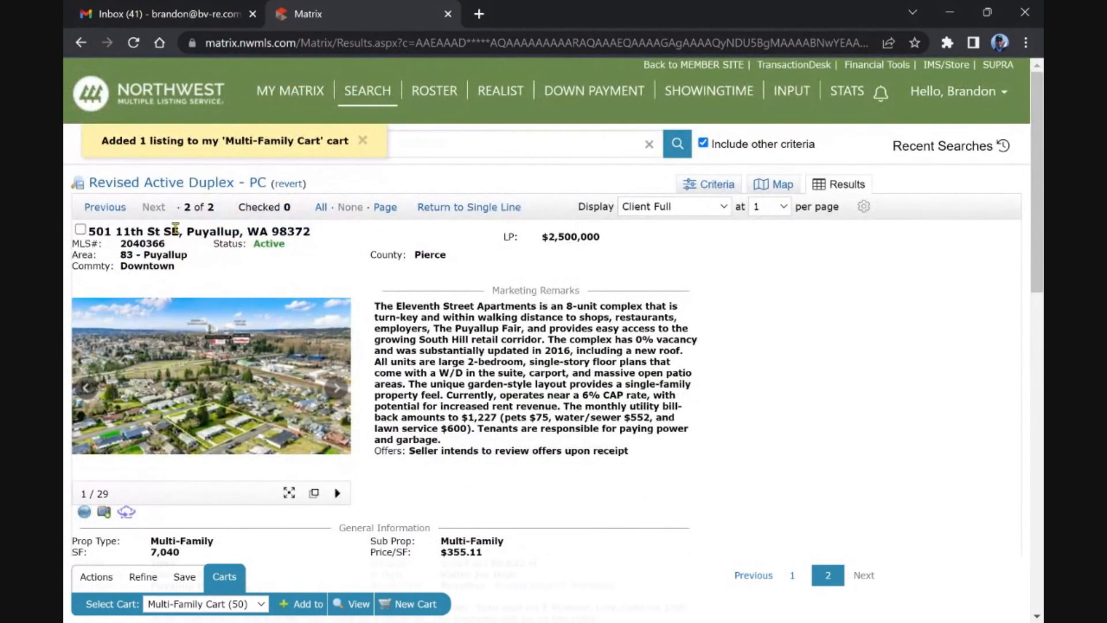
click(290, 90)
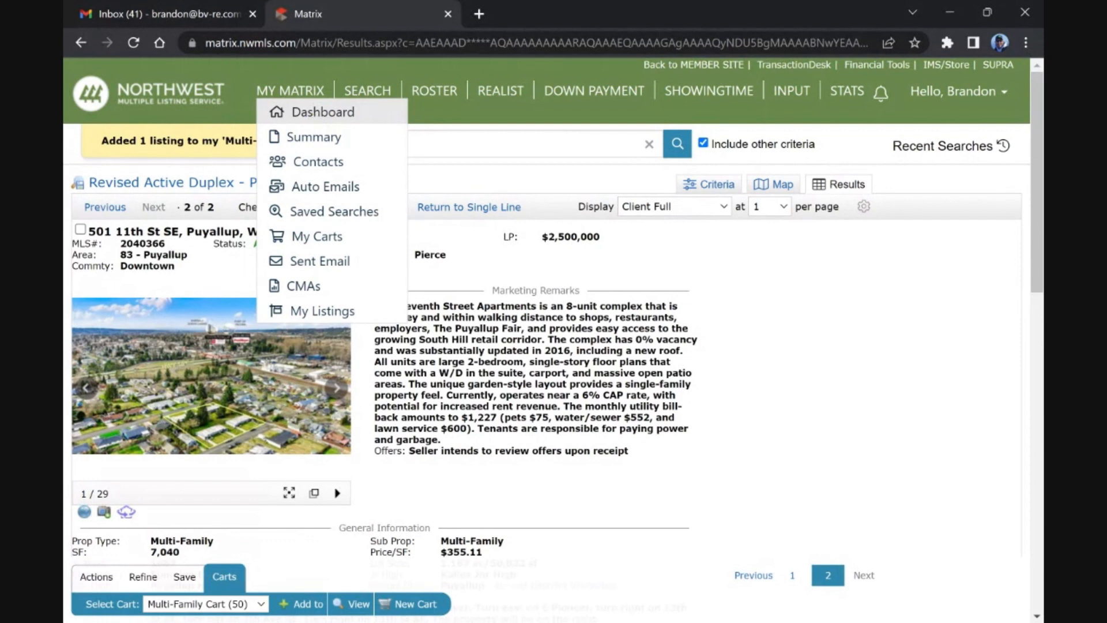
Return to the My Matrix dashboard listing favorite searches and new-listing counts
click(366, 90)
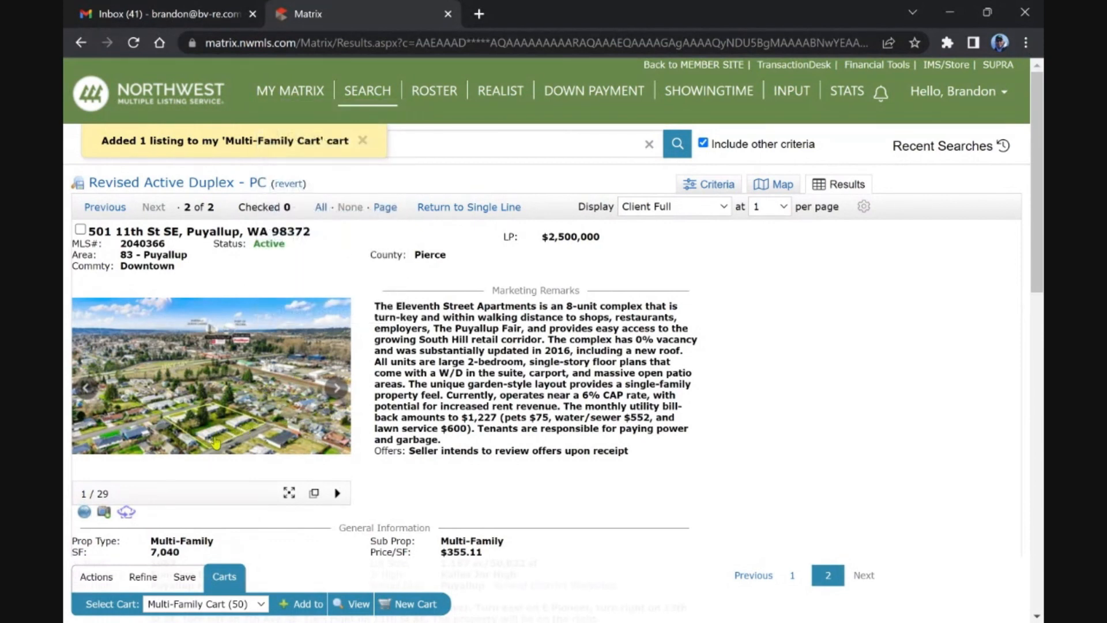
text(MF A CT PB180 Pierce)
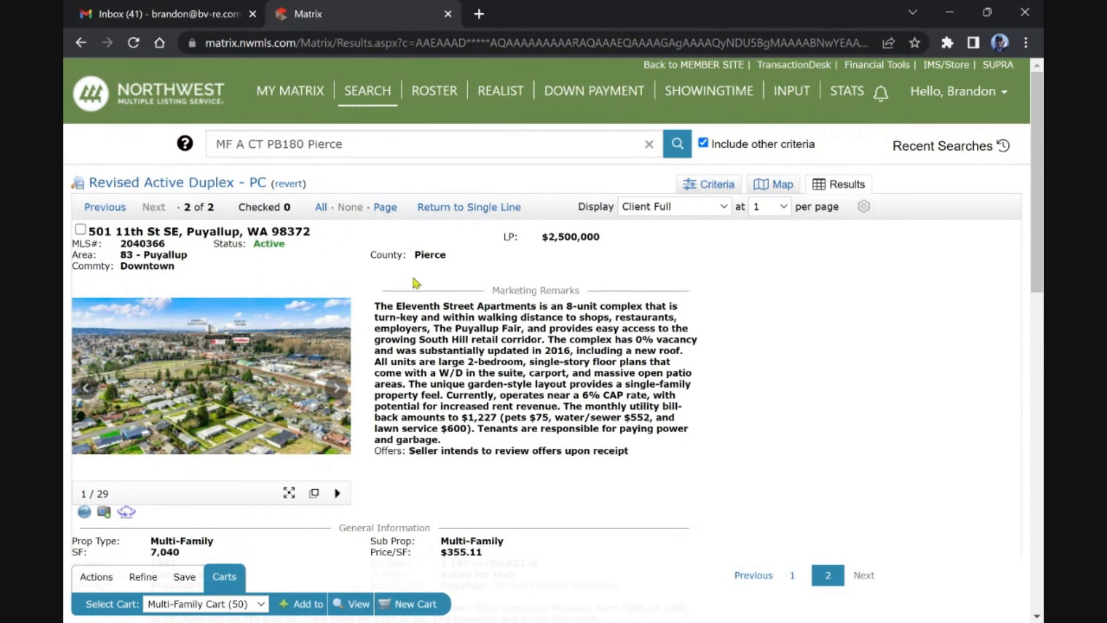
click(290, 90)
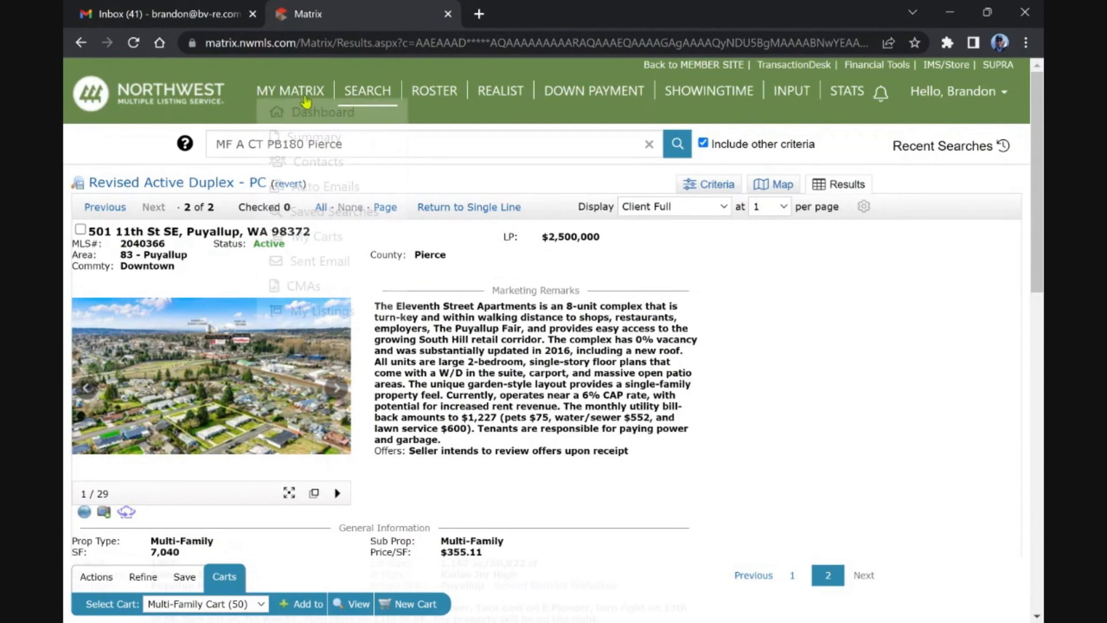
click(289, 89)
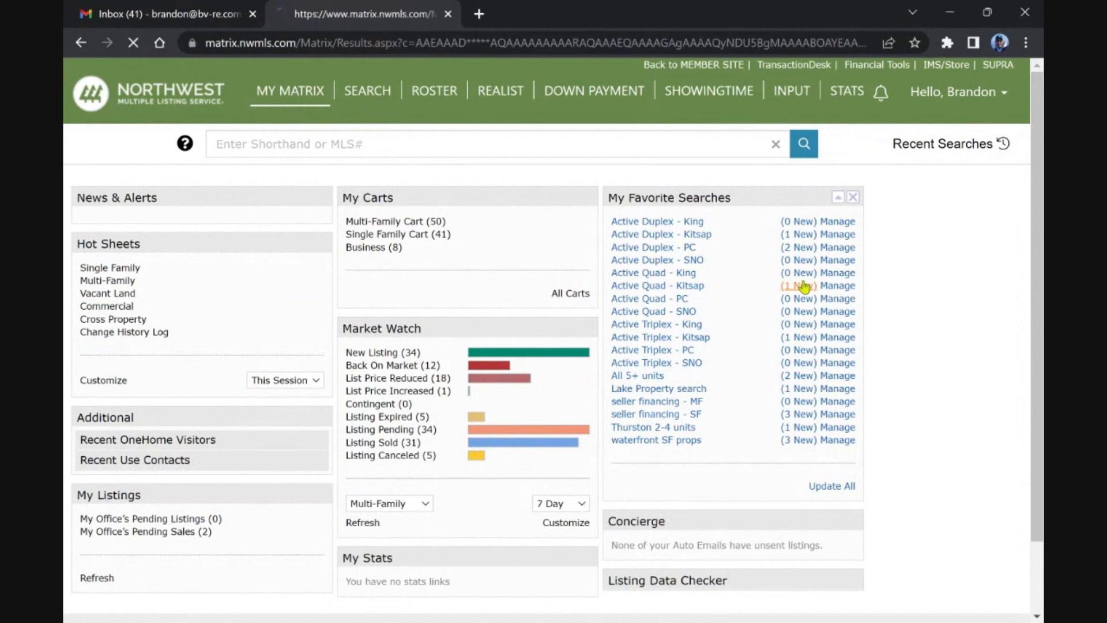
click(657, 284)
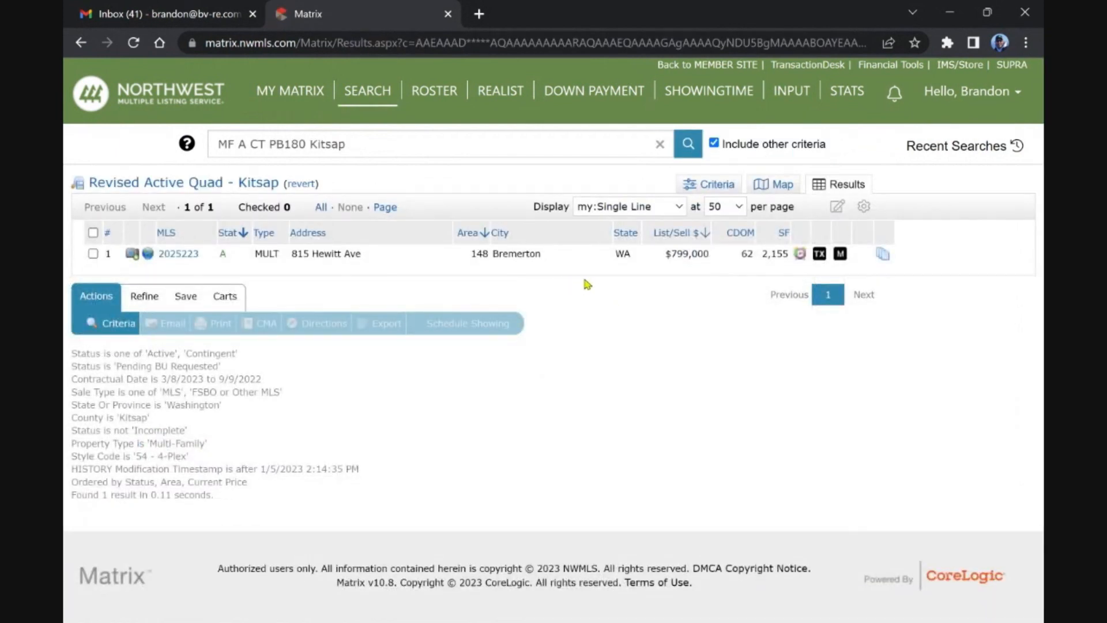
mouse_move(586, 269)
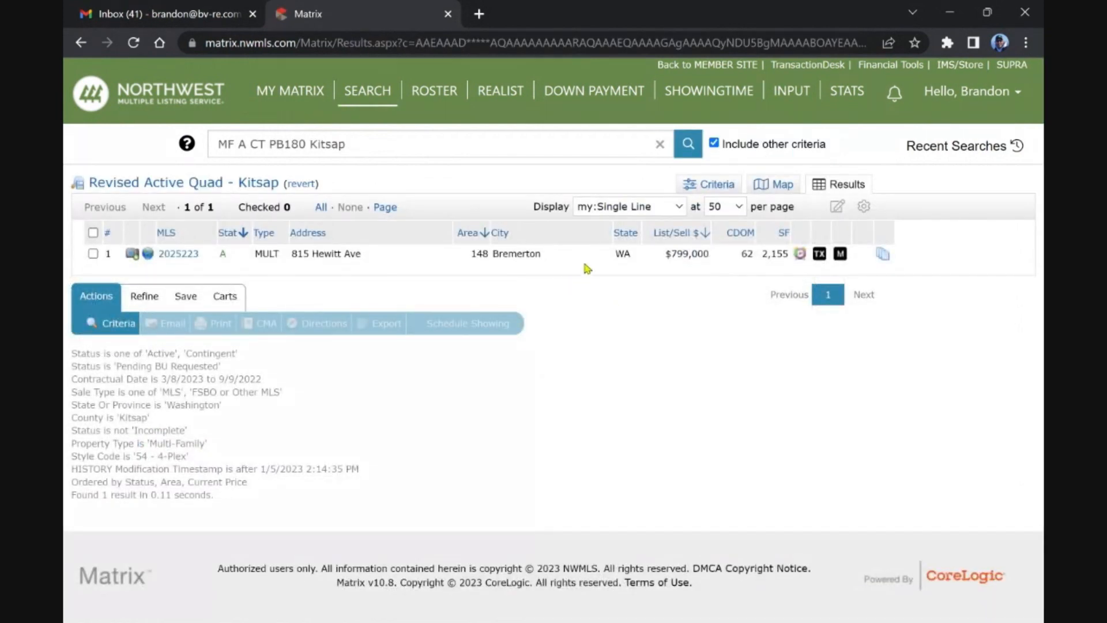
mouse_move(679, 212)
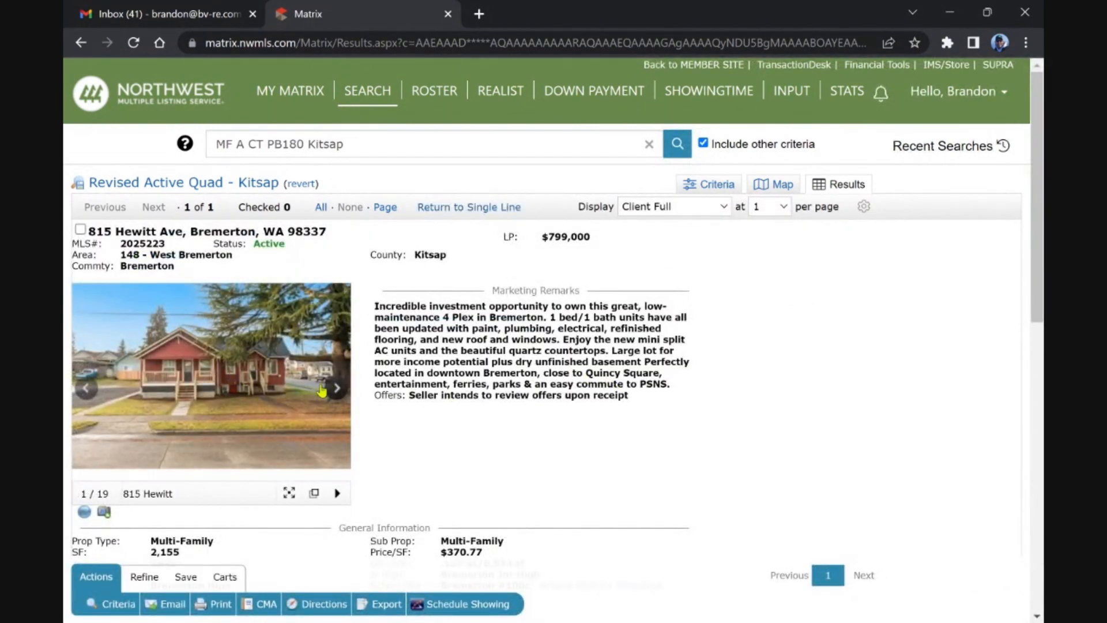
scroll(down, 3)
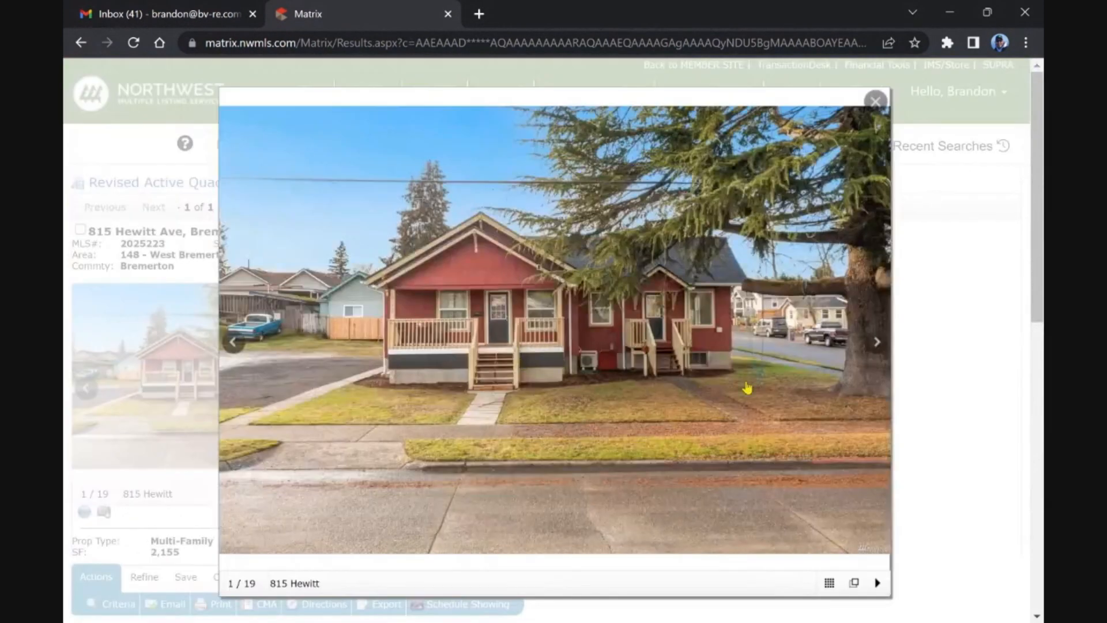
click(876, 341)
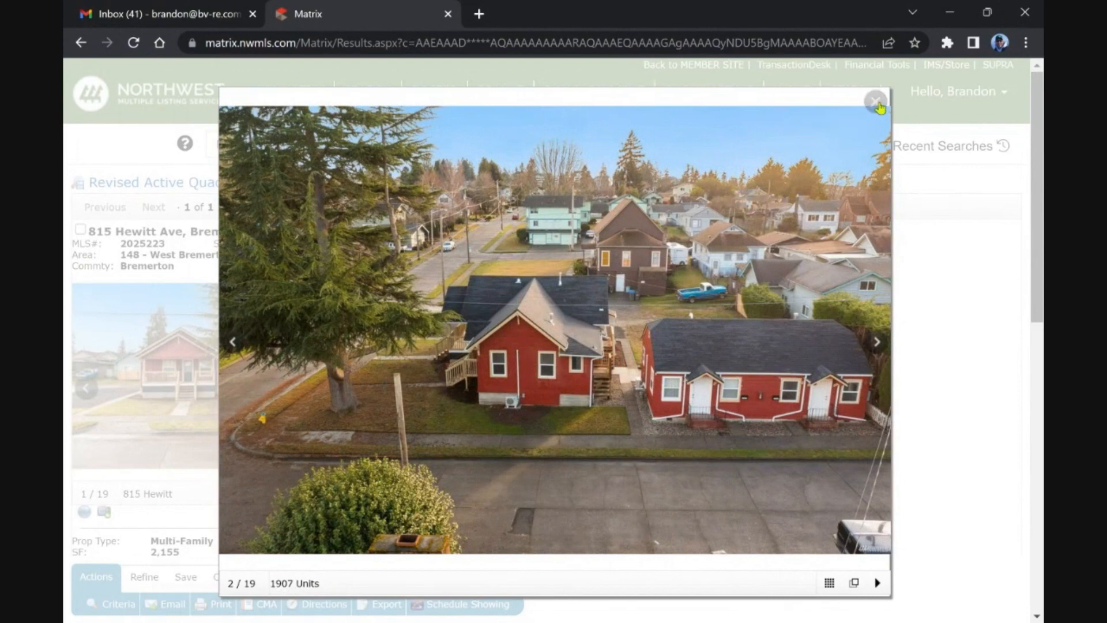
click(875, 100)
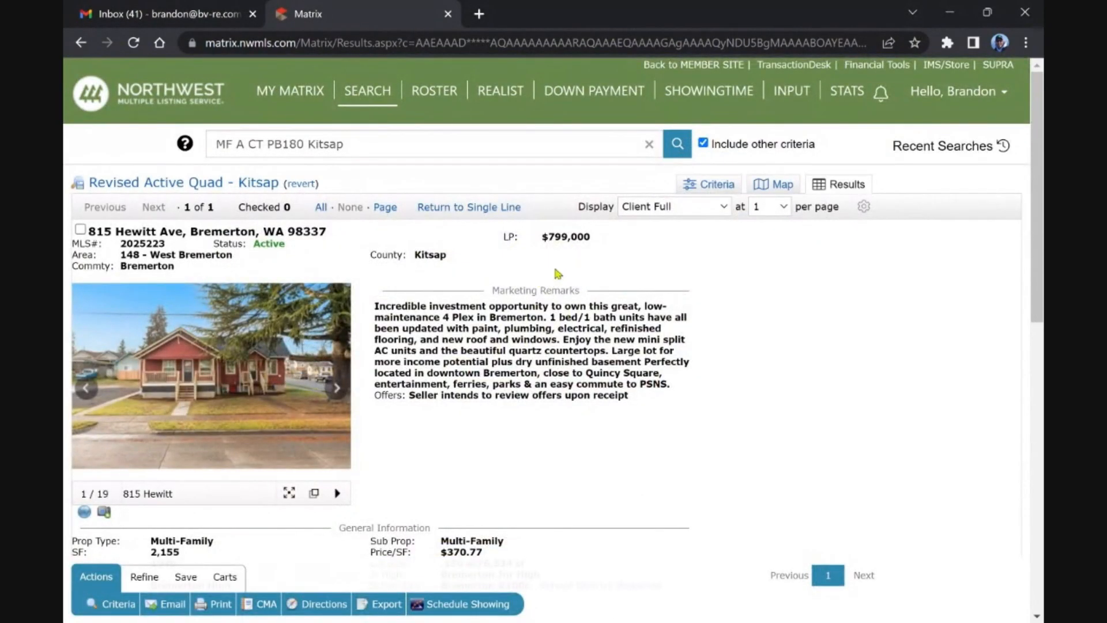
mouse_move(392, 322)
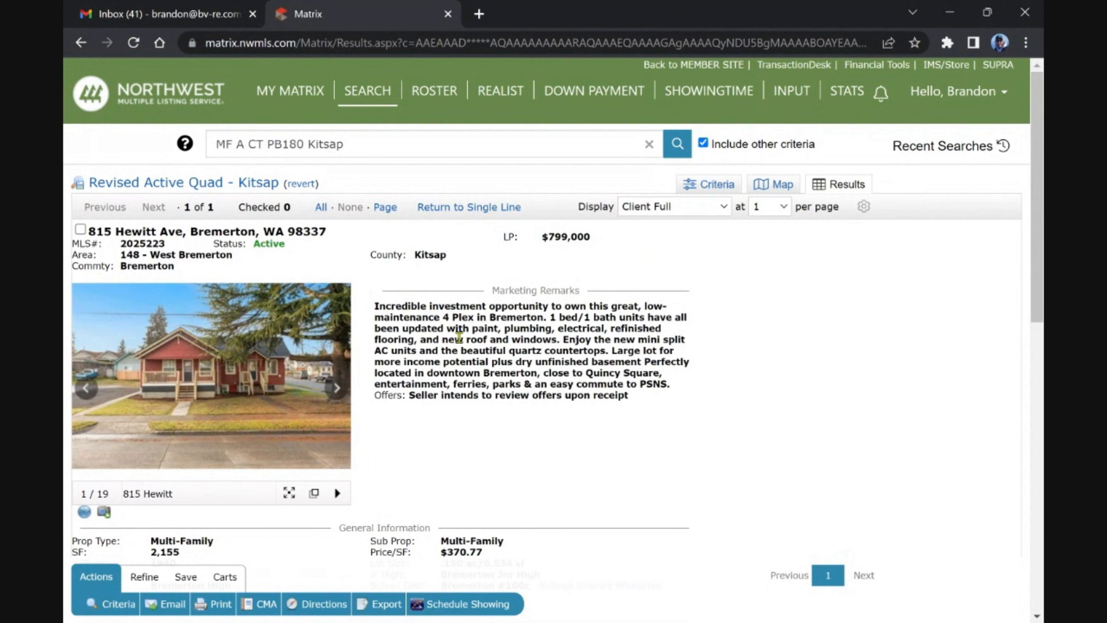
scroll(down, 3)
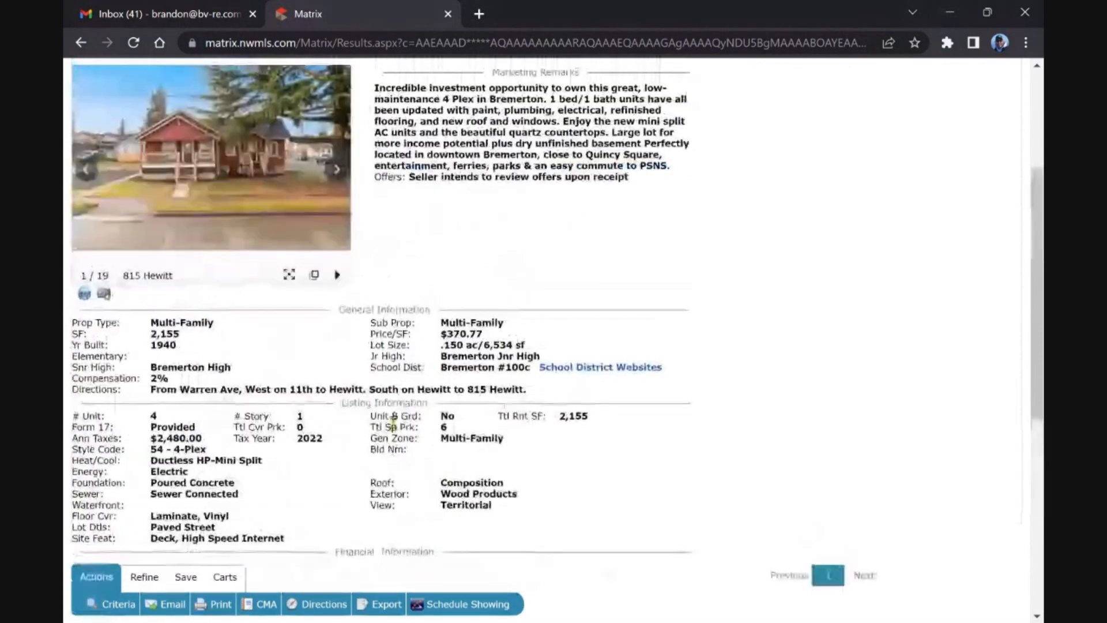
scroll(up, 3)
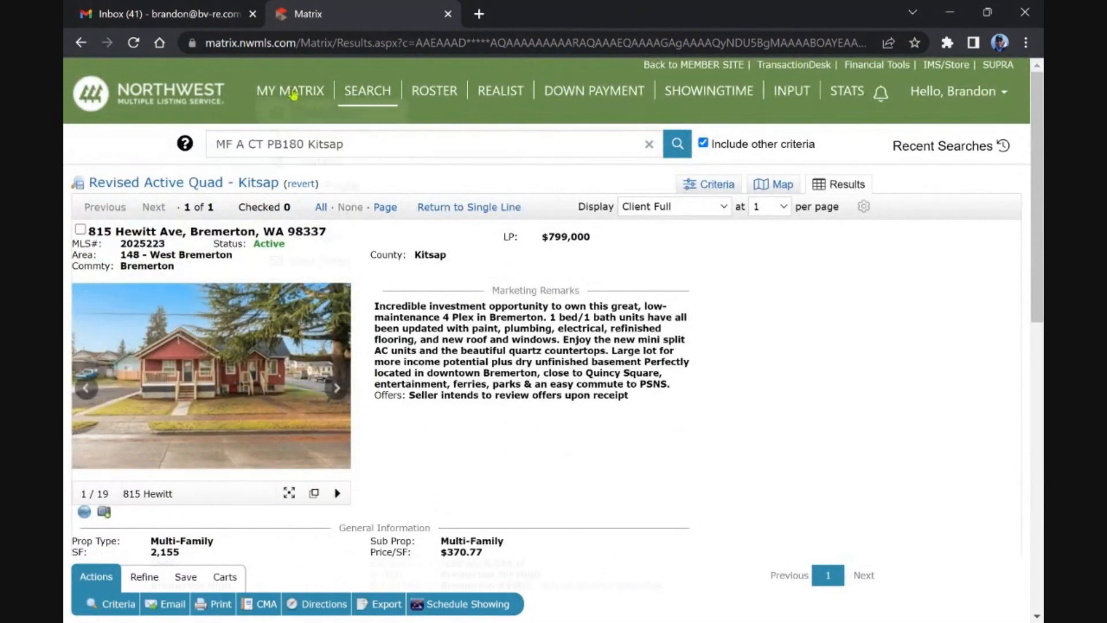
From the dashboard, open Active Triplex - Kitsap's new 1936 5th St Bremerton listing and review it
click(289, 90)
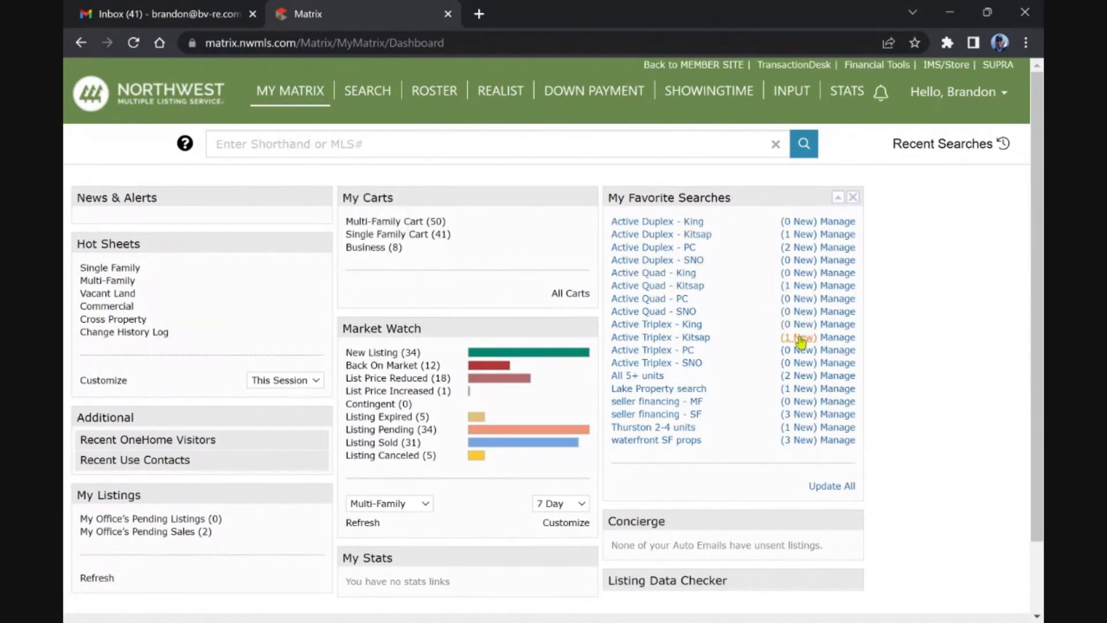
click(660, 337)
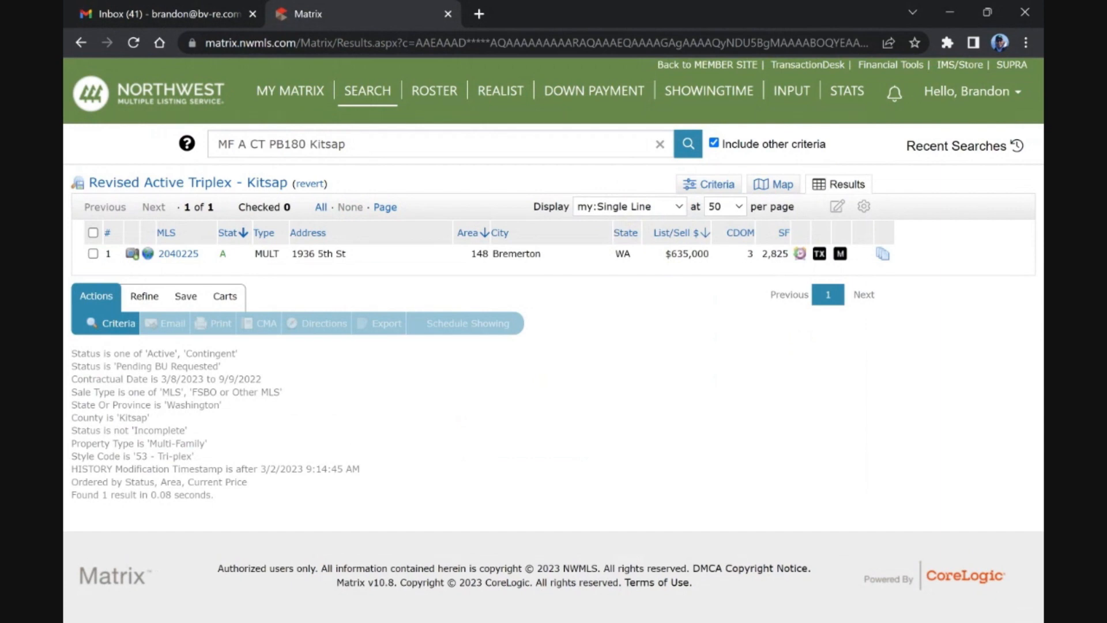
click(178, 254)
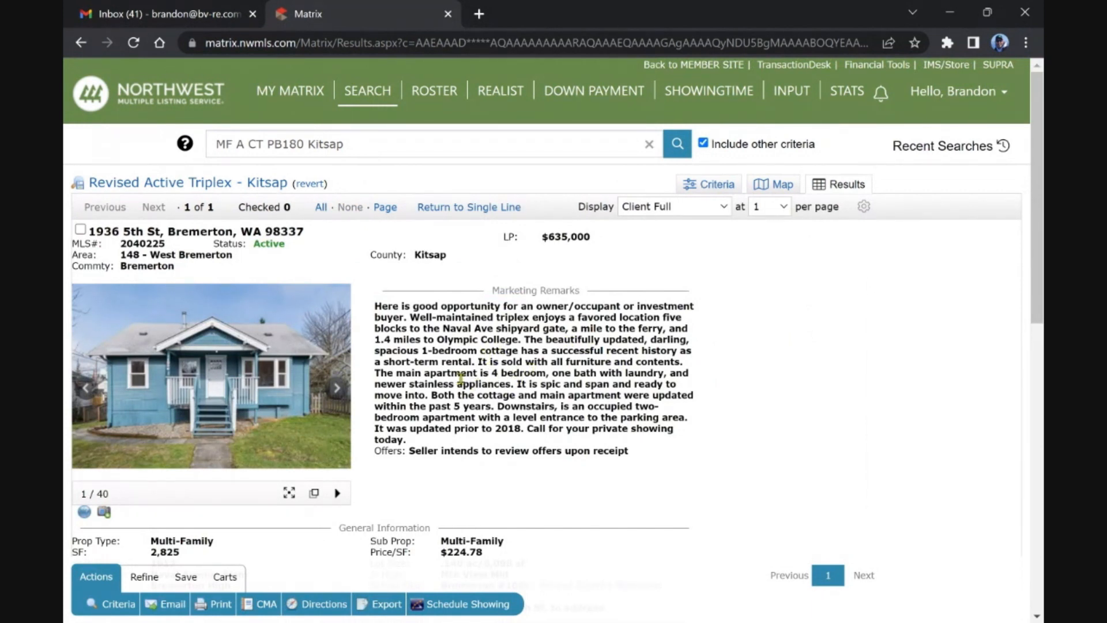
mouse_move(494, 394)
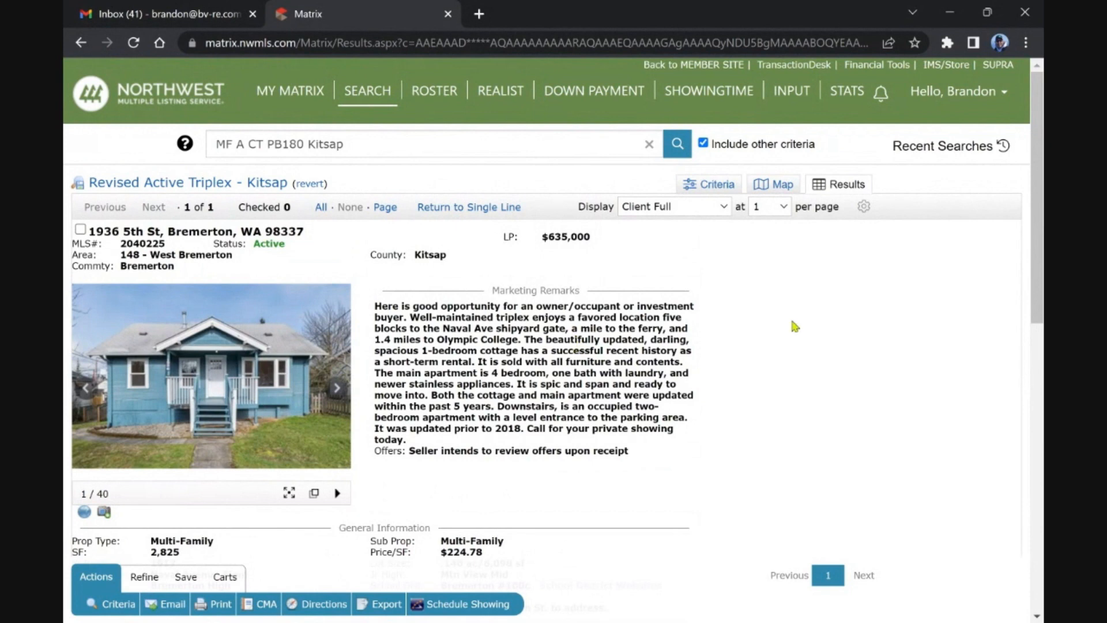
scroll(down, 3)
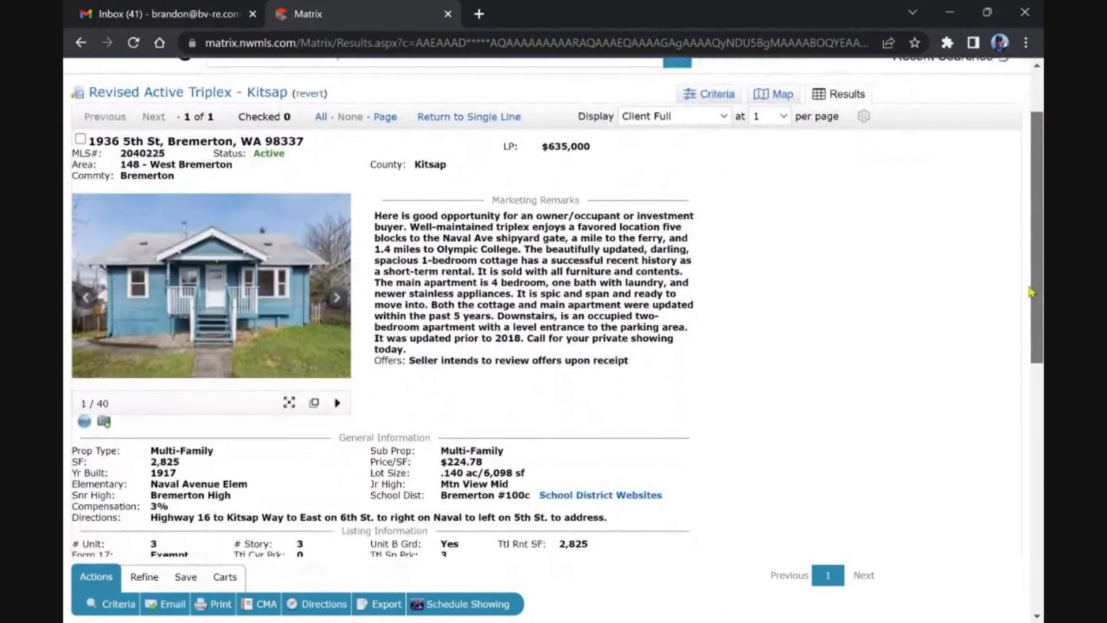
scroll(down, 3)
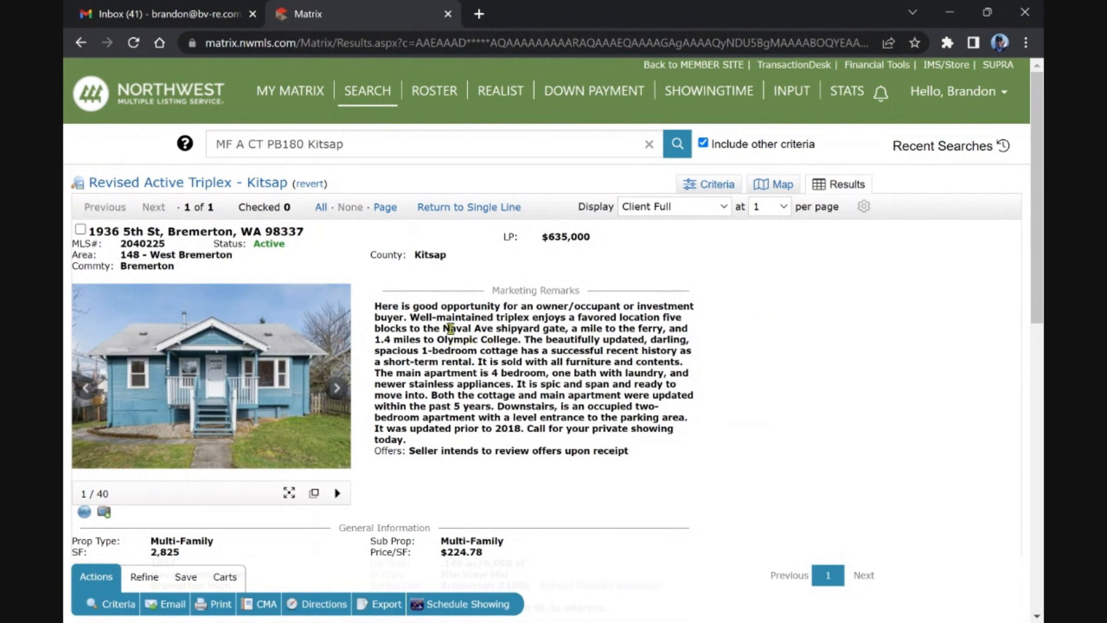
From the dashboard, open the All 5+ units (2 New) results in Client Full display
click(289, 90)
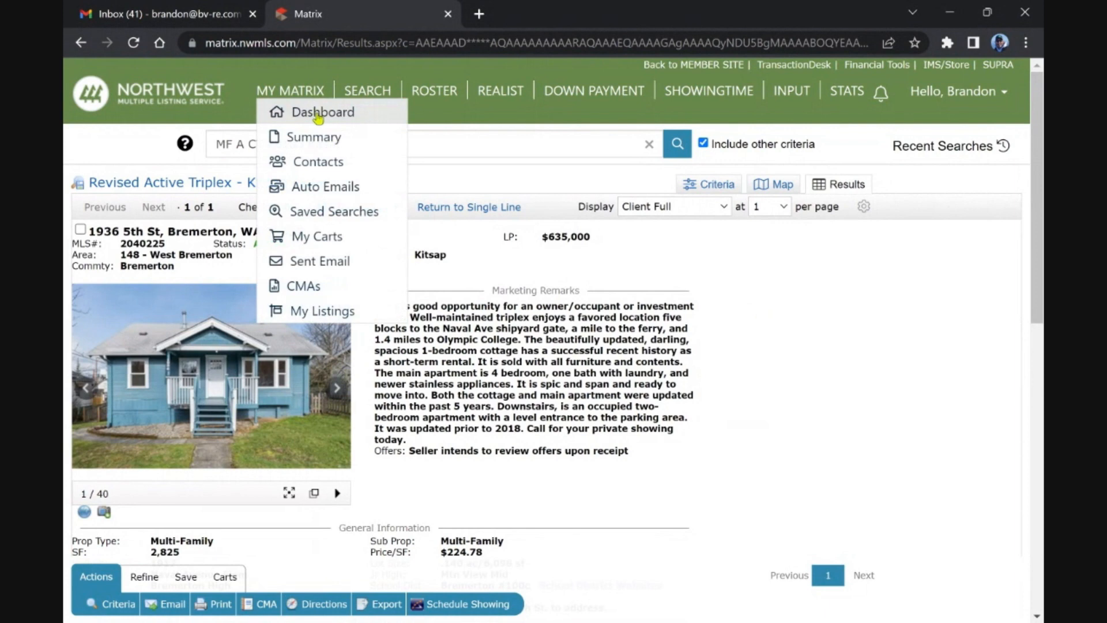
click(323, 112)
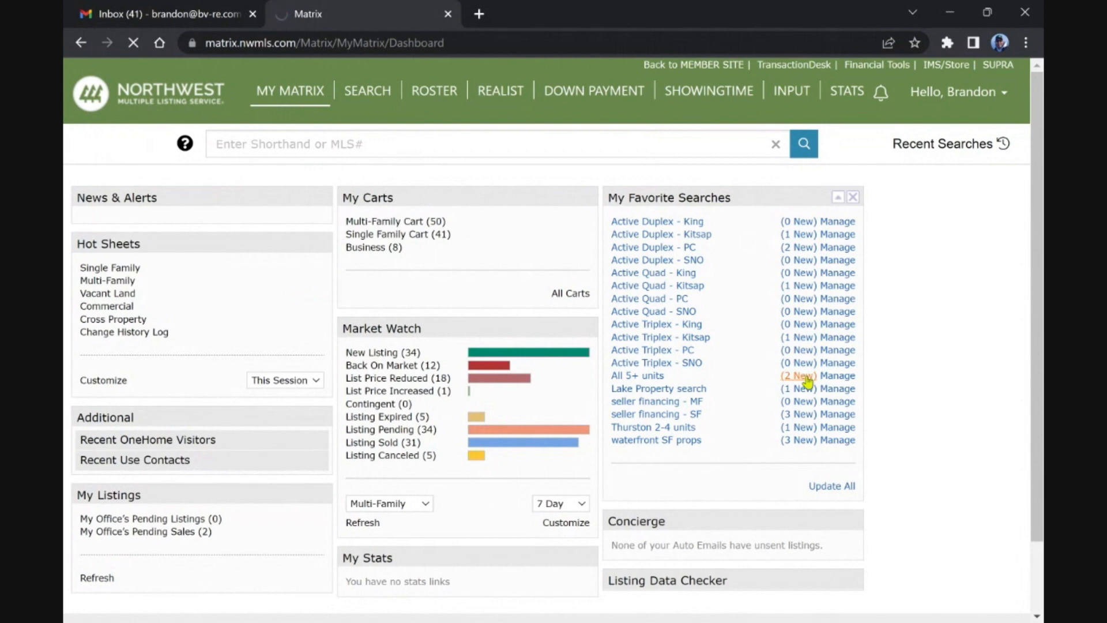
click(636, 375)
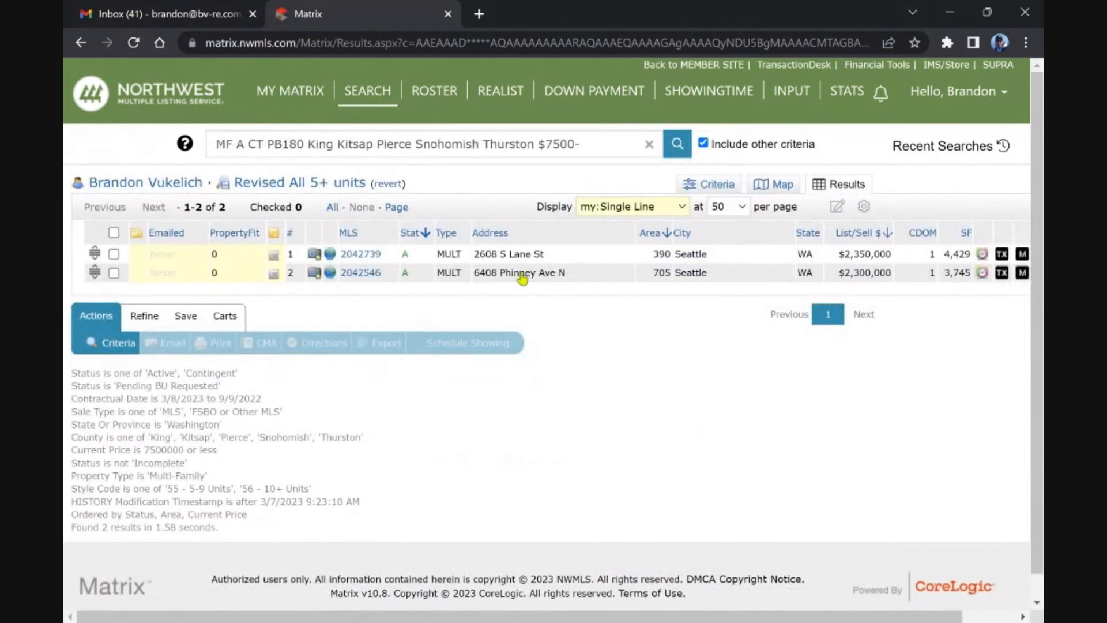
mouse_move(577, 244)
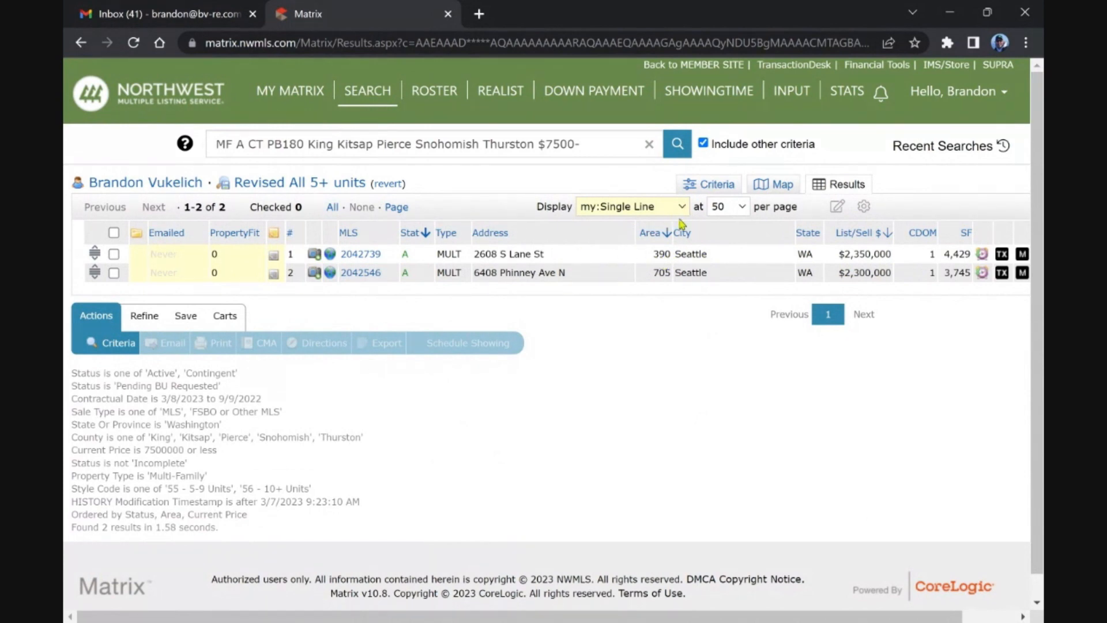
click(631, 207)
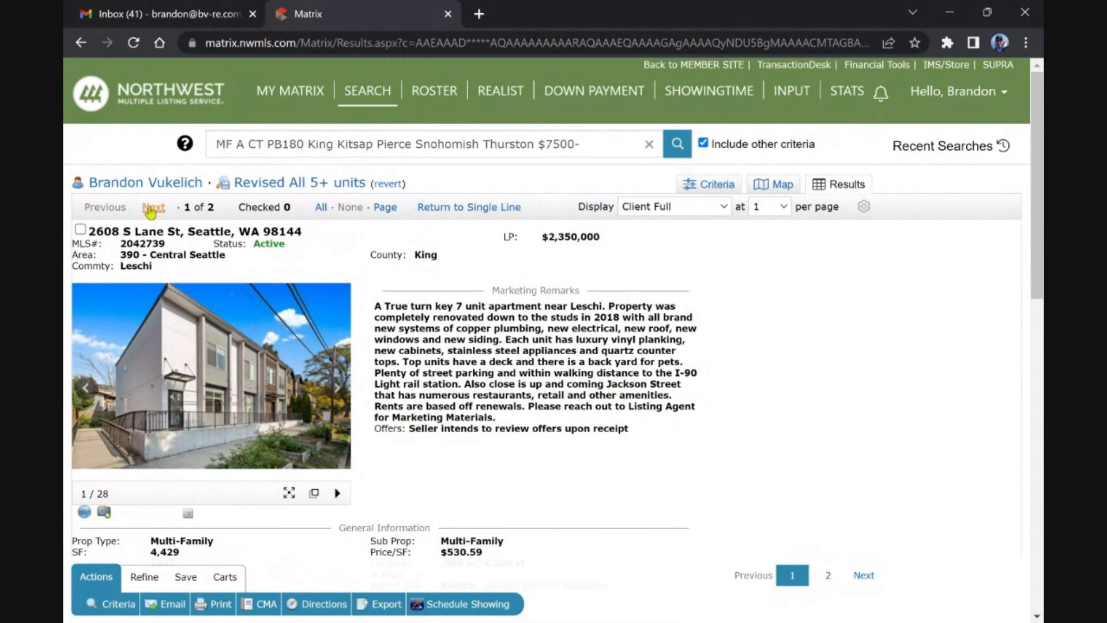
click(153, 207)
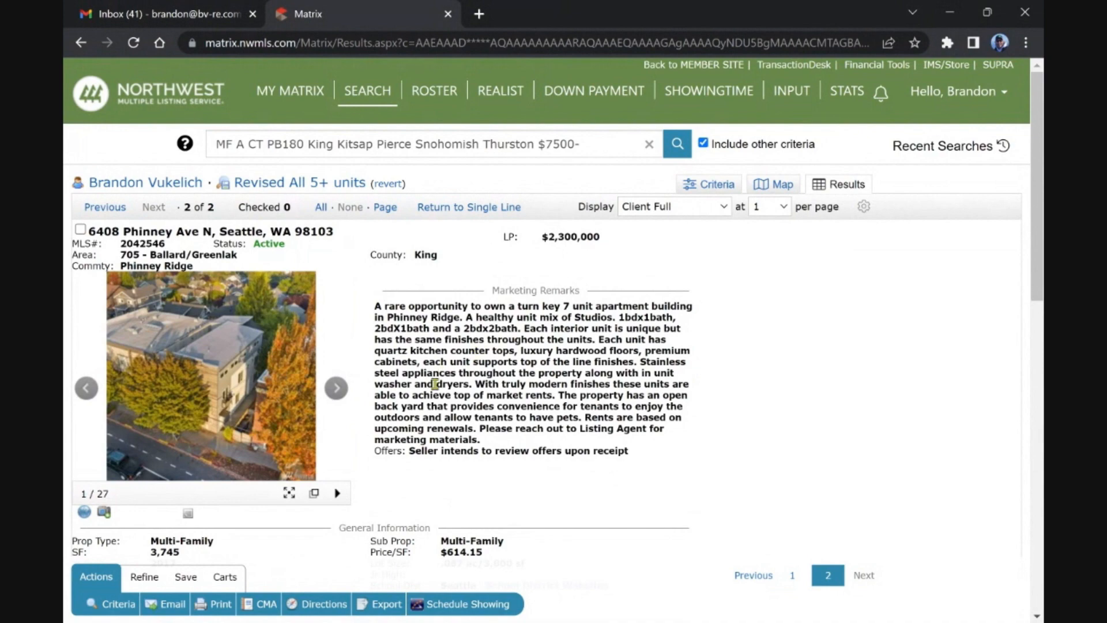
scroll(down, 3)
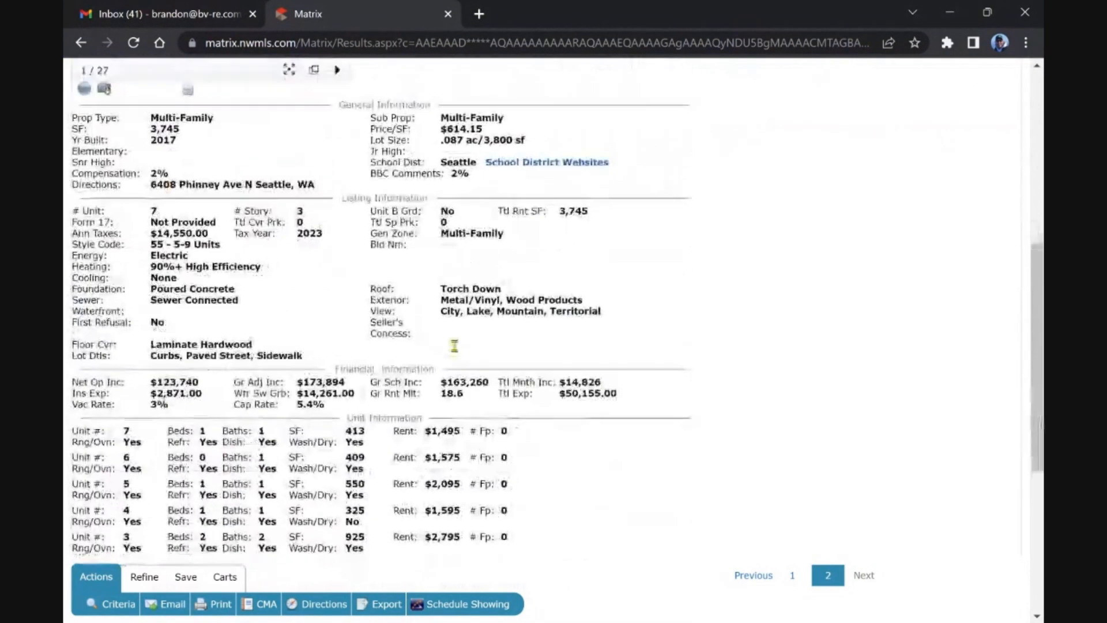
click(289, 90)
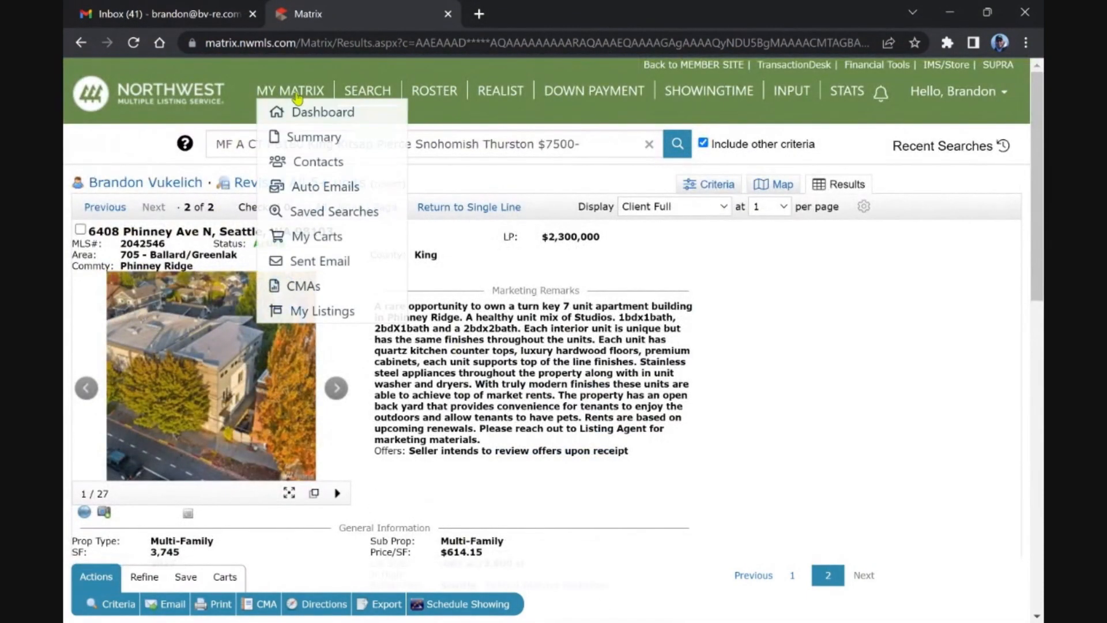
click(322, 112)
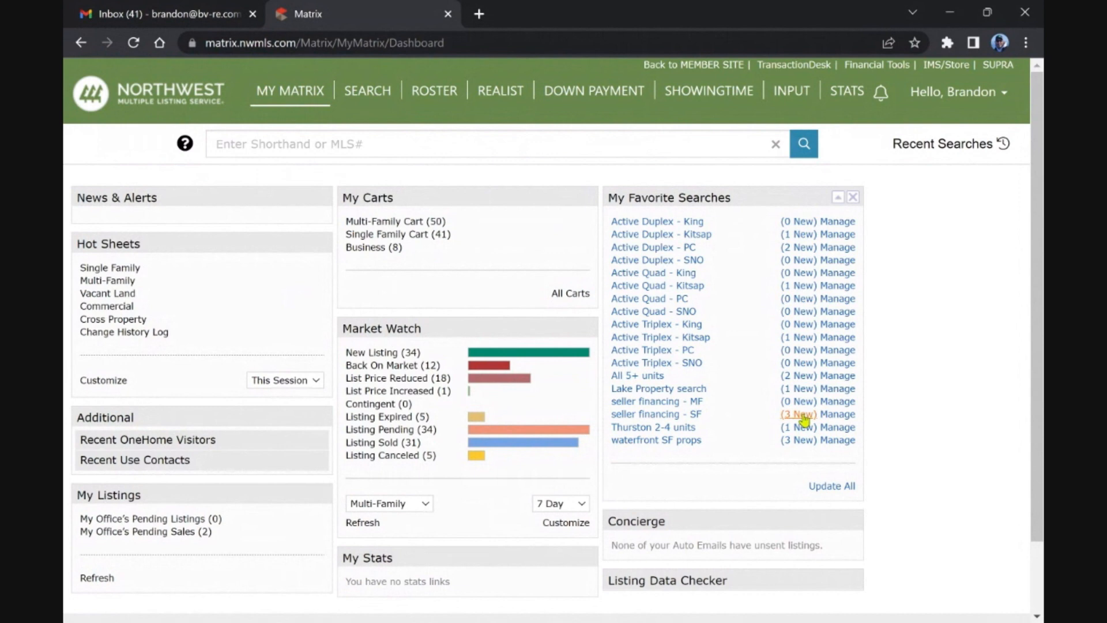
click(653, 427)
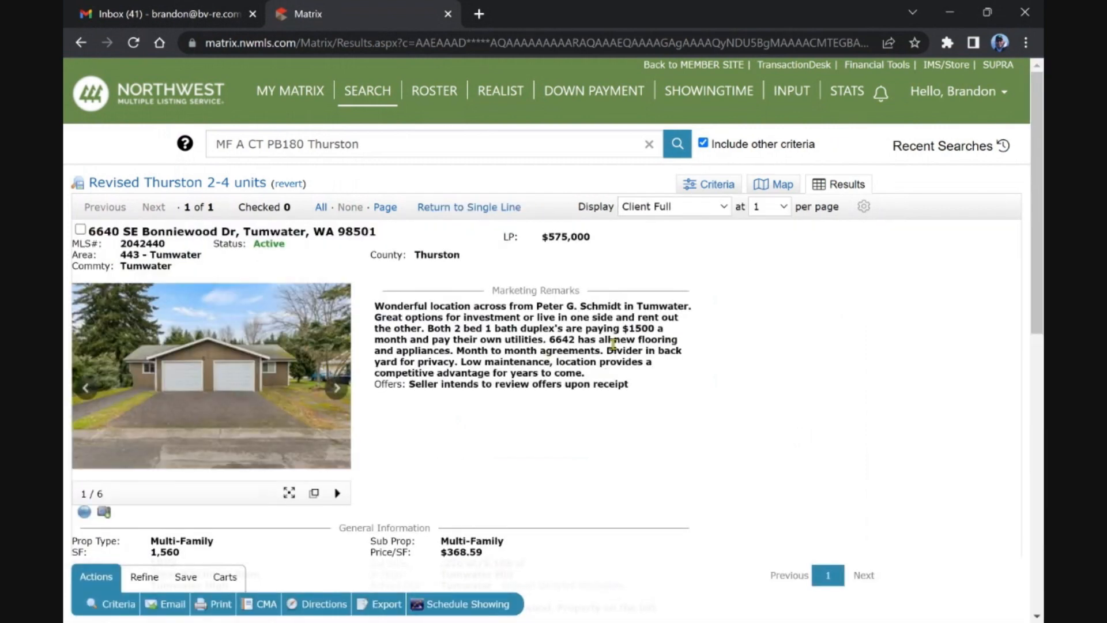
scroll(down, 3)
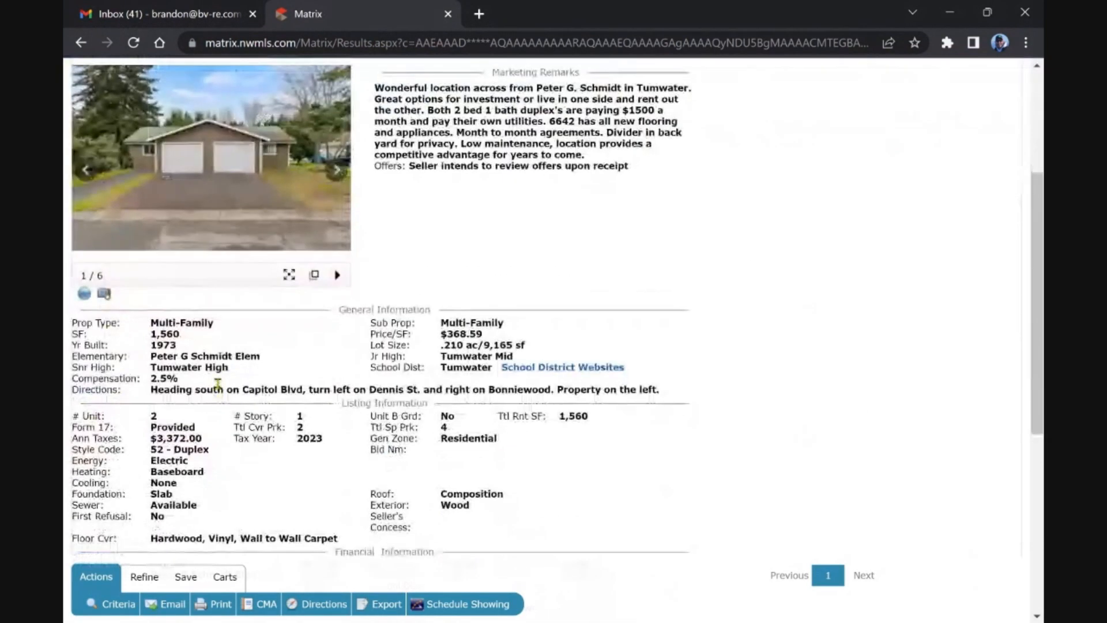
scroll(down, 3)
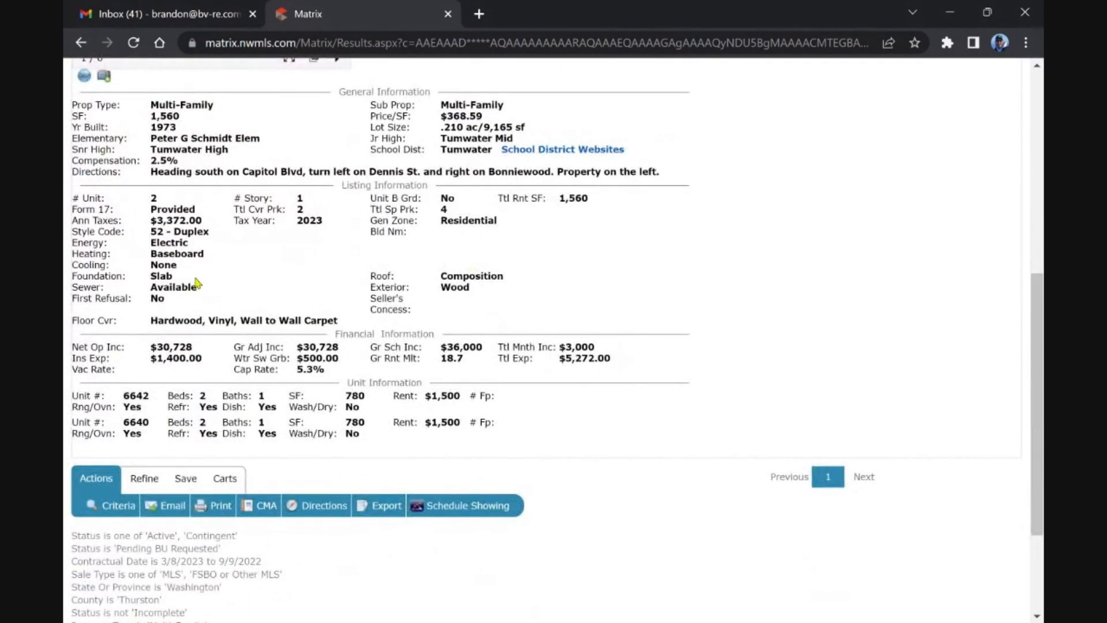
mouse_move(362, 373)
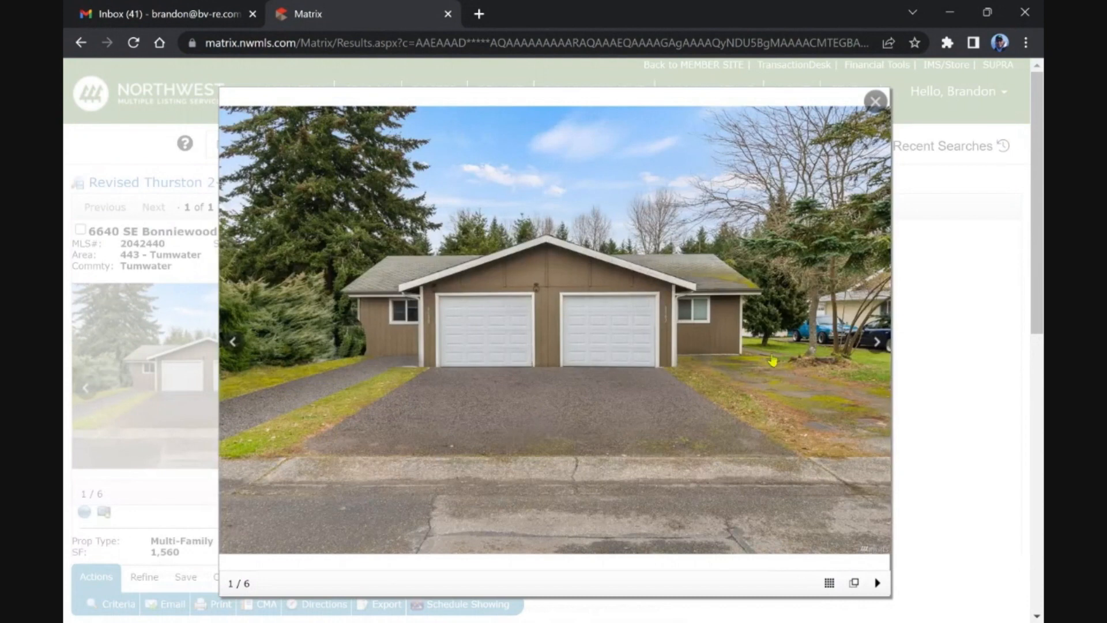
mouse_move(713, 269)
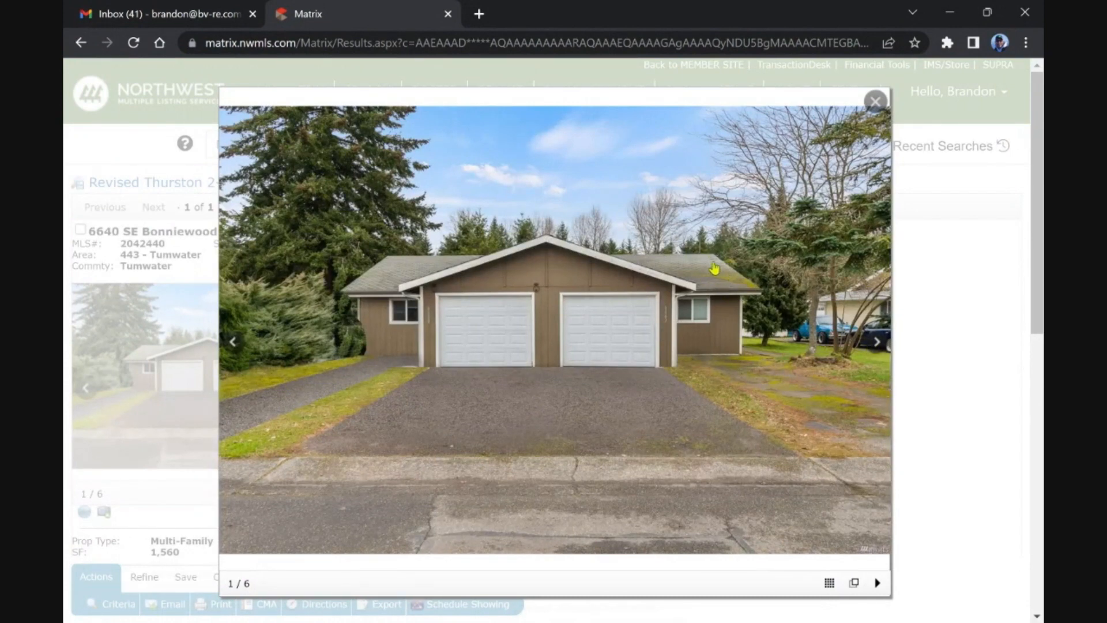
Page through all six photos of the Bonniewood Dr duplex and close the gallery
click(877, 342)
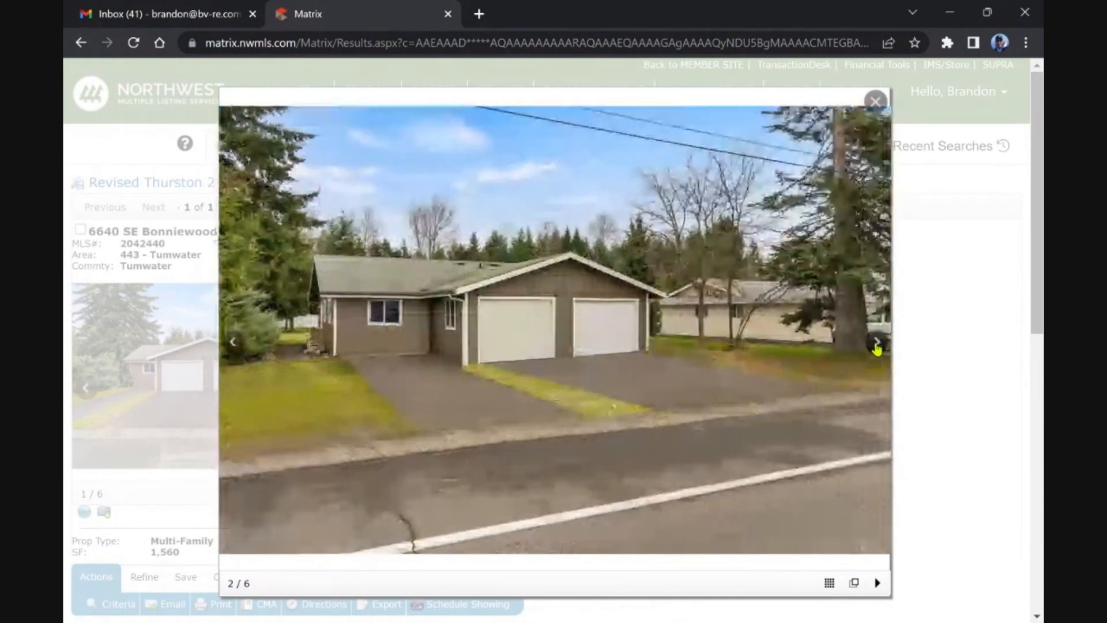
click(878, 342)
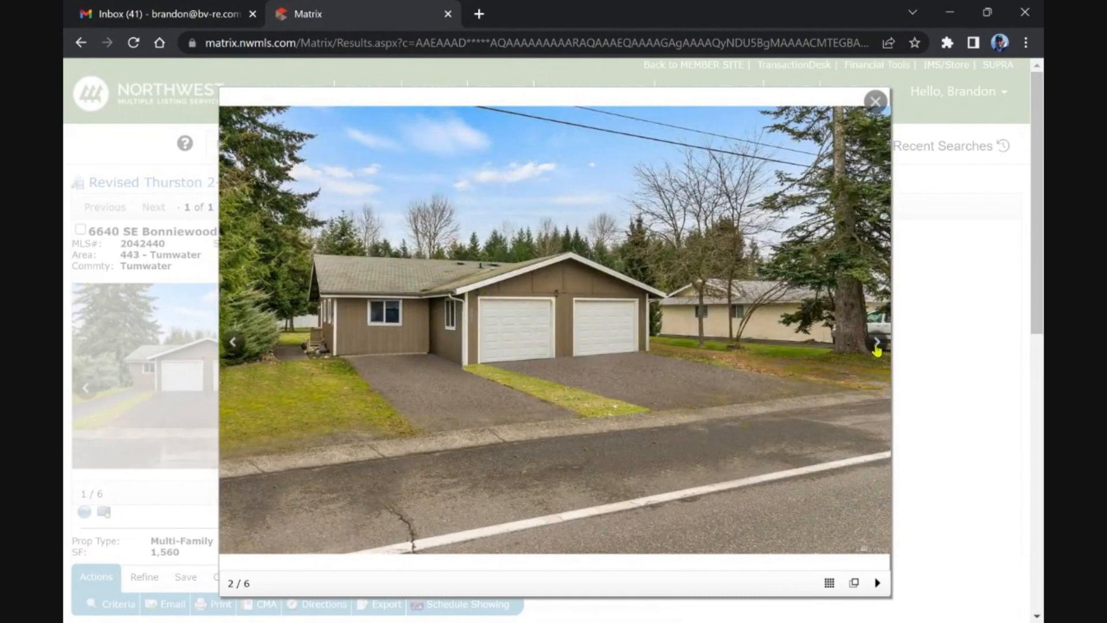
click(876, 342)
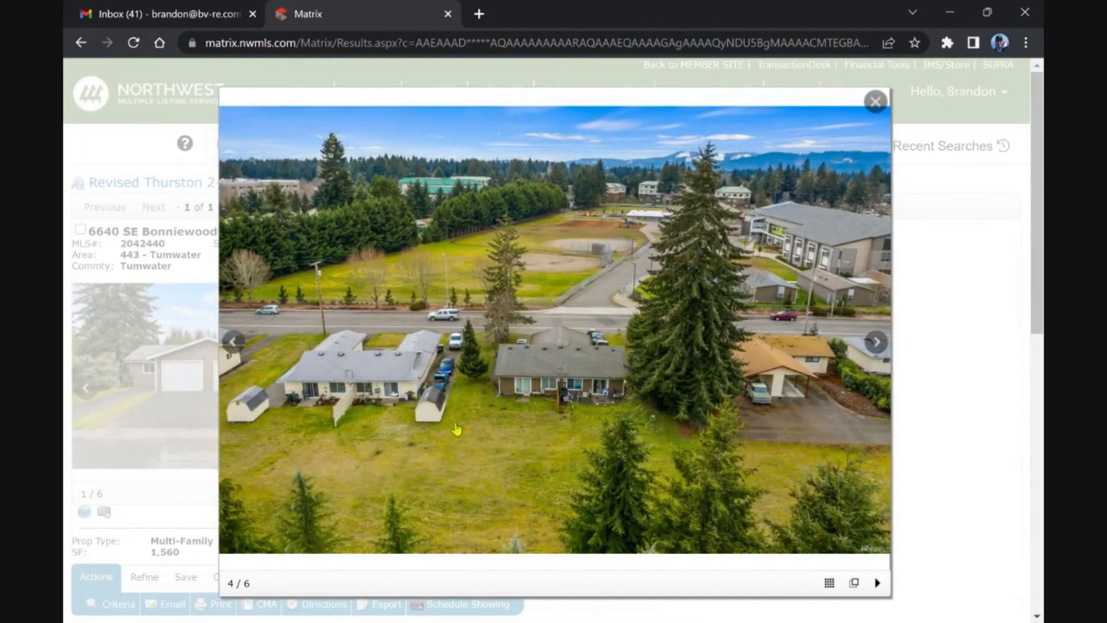
mouse_move(506, 400)
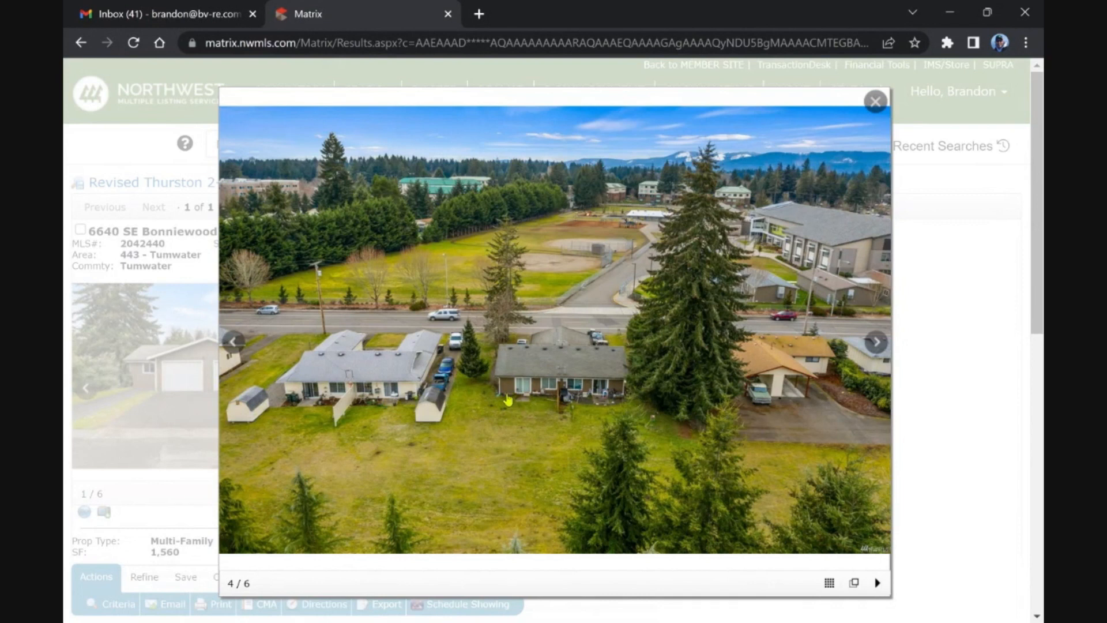
mouse_move(357, 409)
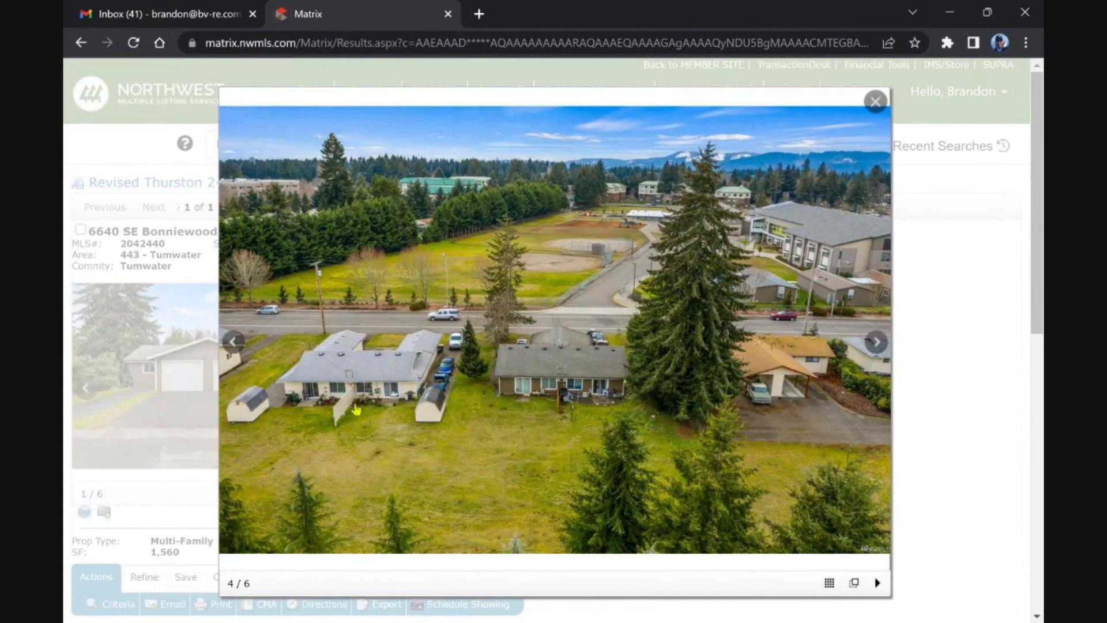
click(875, 342)
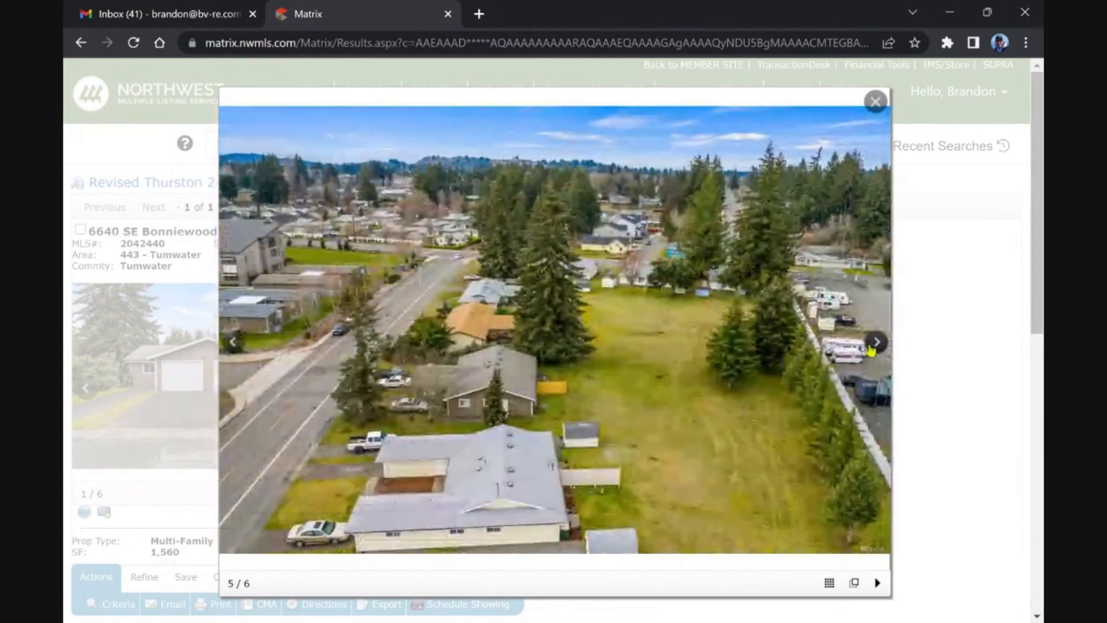
click(876, 341)
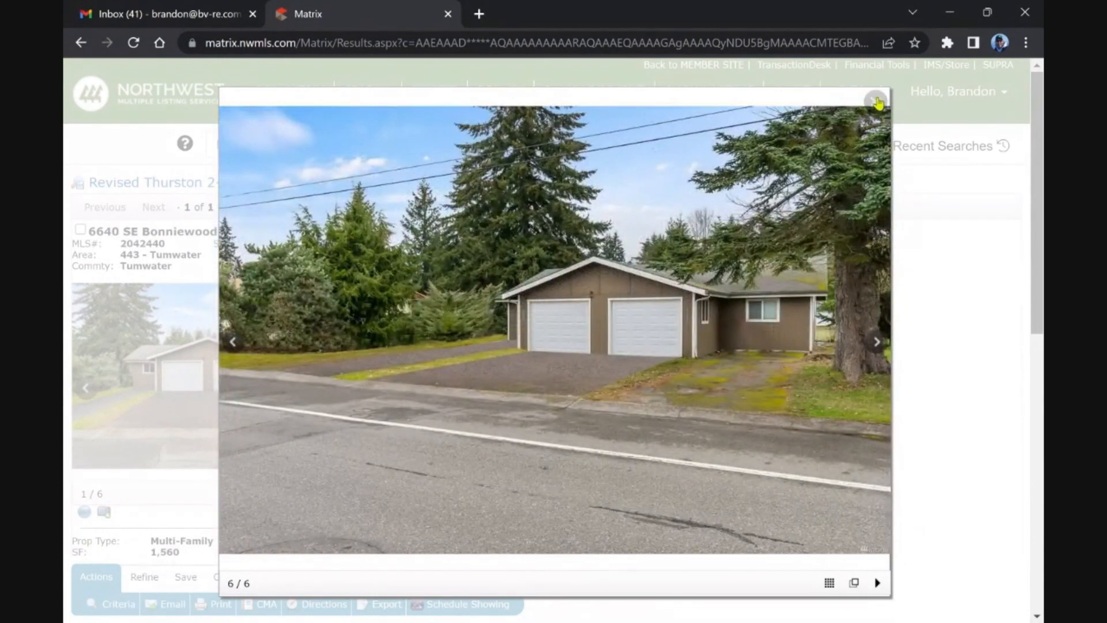
click(876, 99)
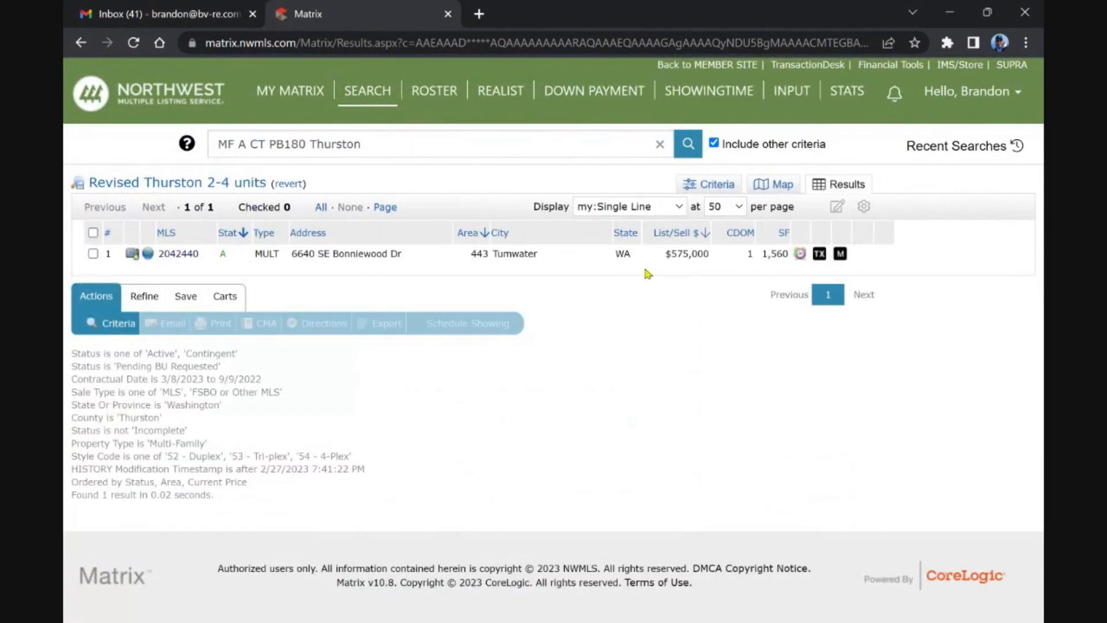
mouse_move(564, 367)
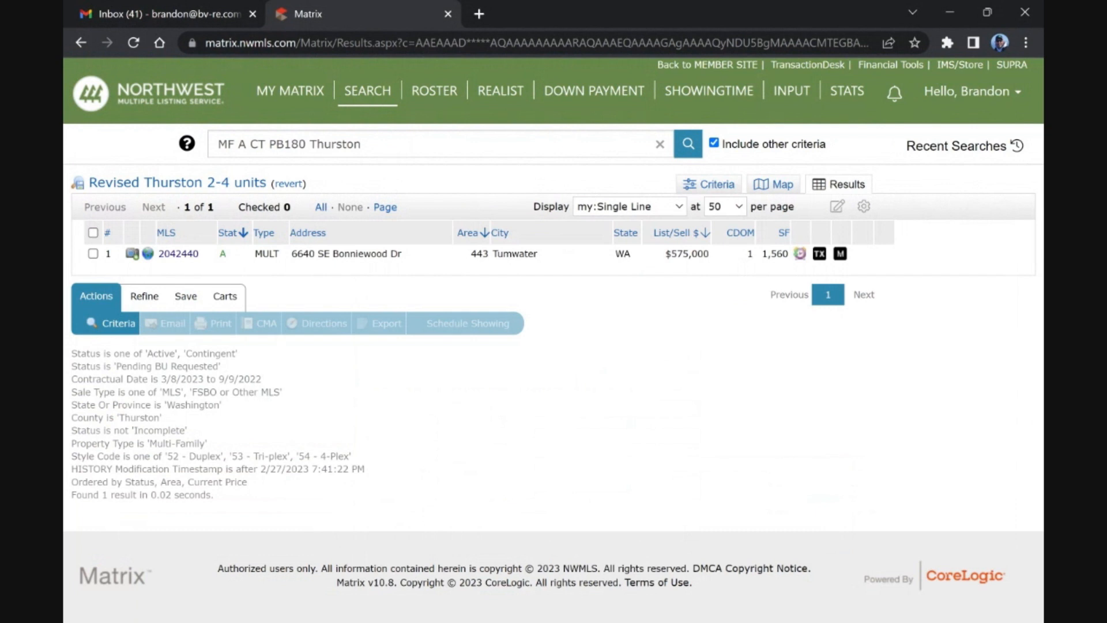
mouse_move(625, 318)
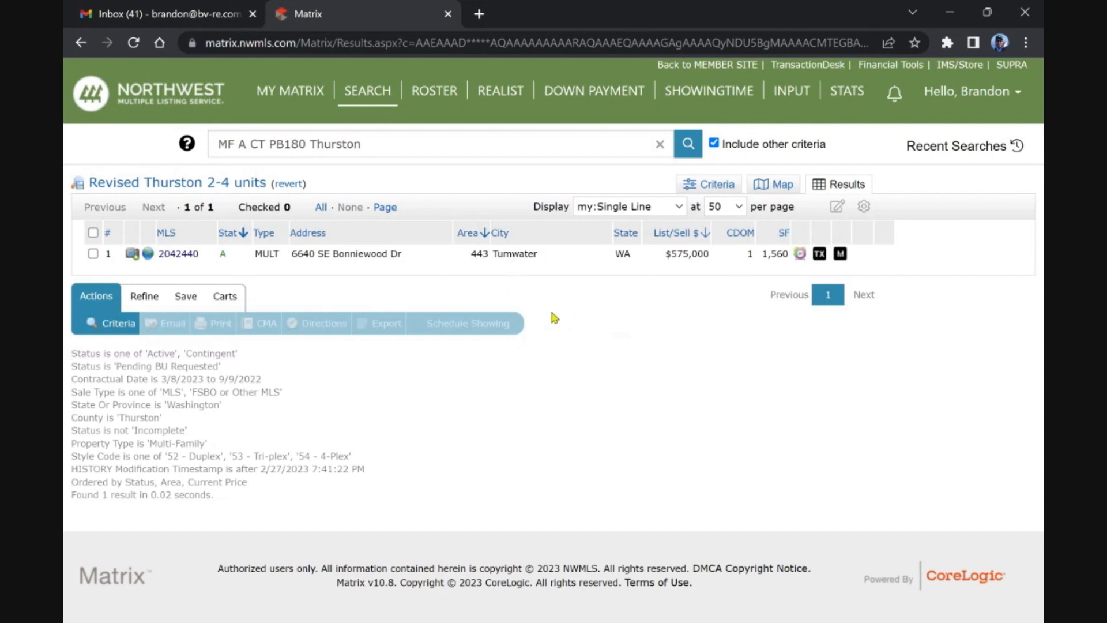
mouse_move(616, 380)
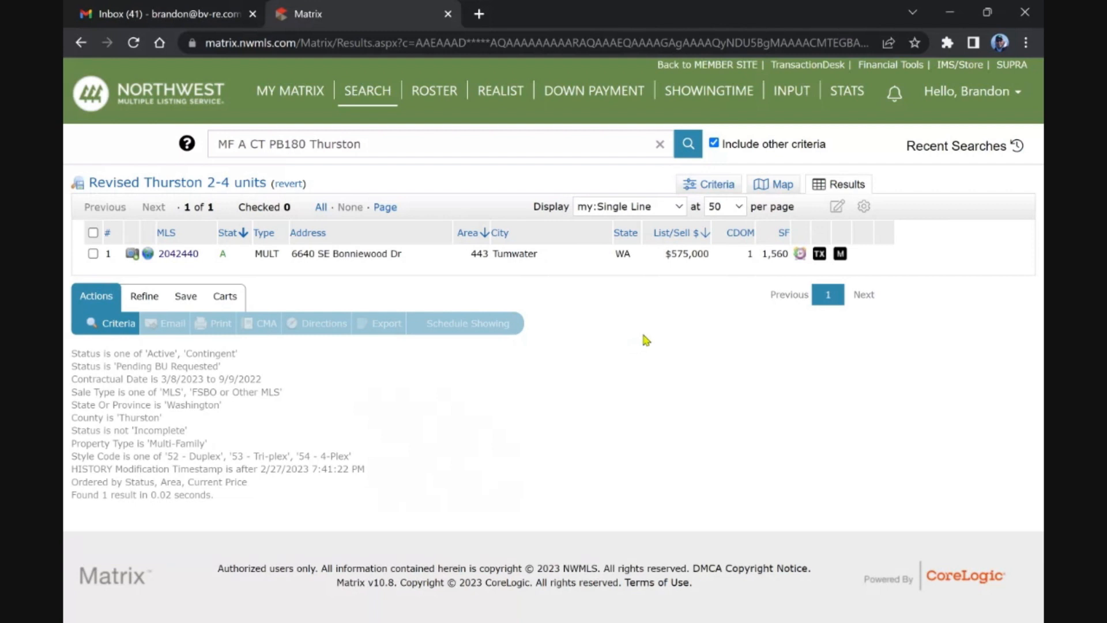
mouse_move(603, 362)
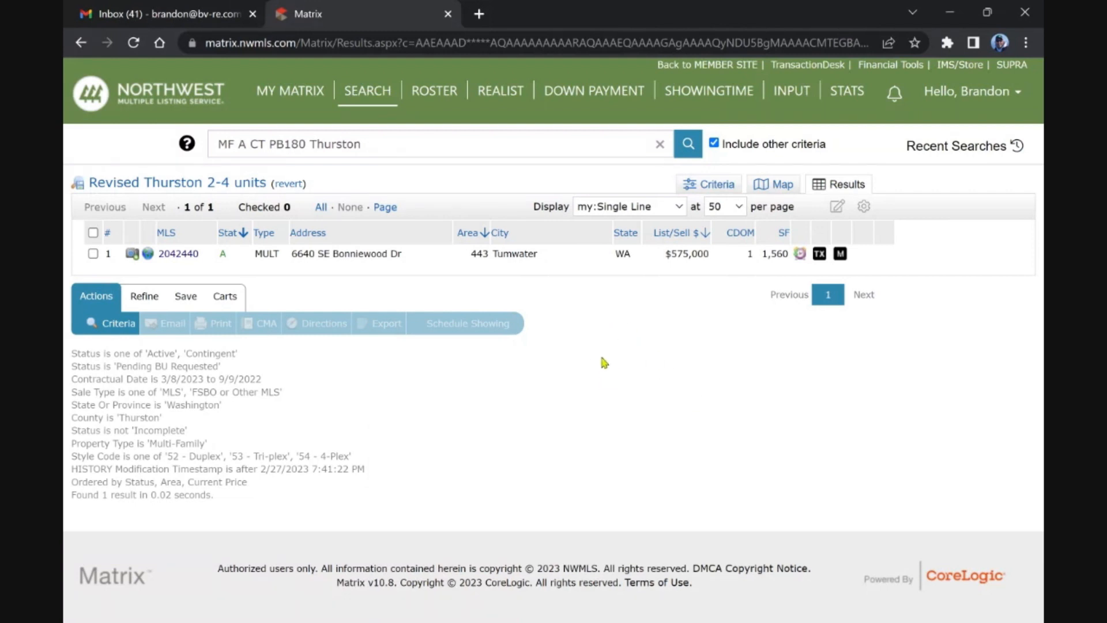